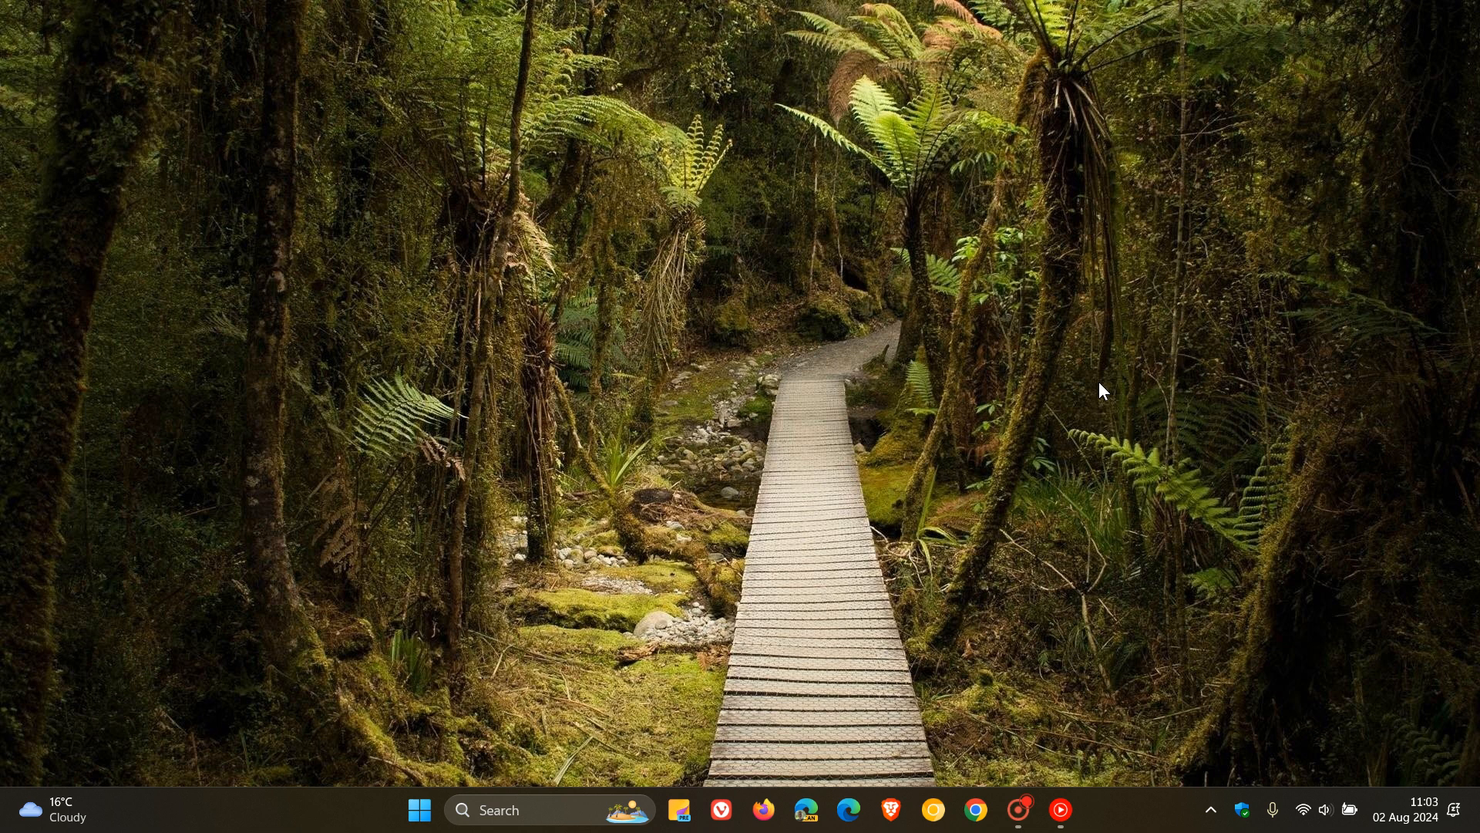
{"action": "mouse_move", "coordinate": [701, 181]}
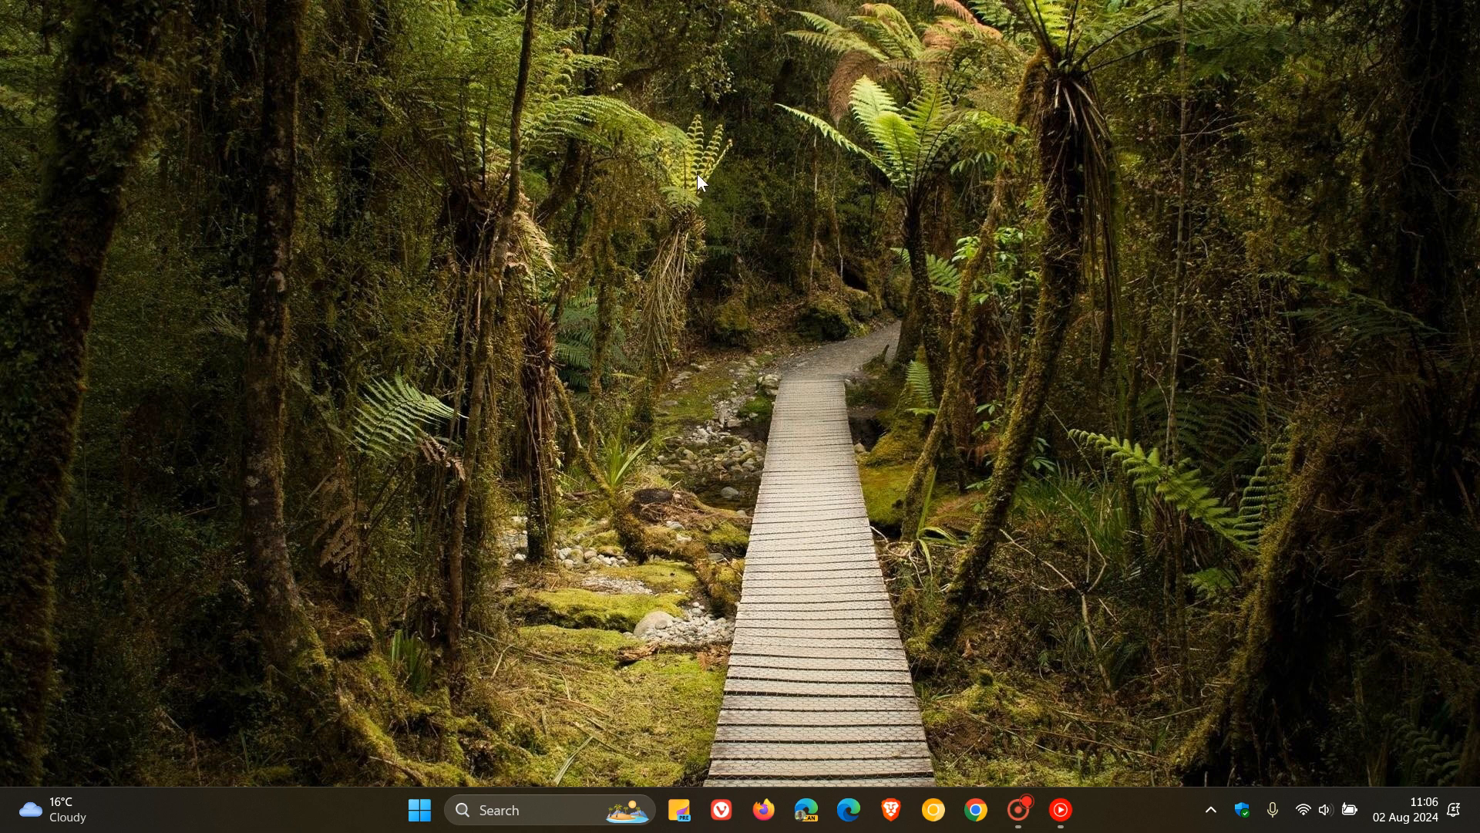
{"action": "mouse_move", "coordinate": [1005, 316]}
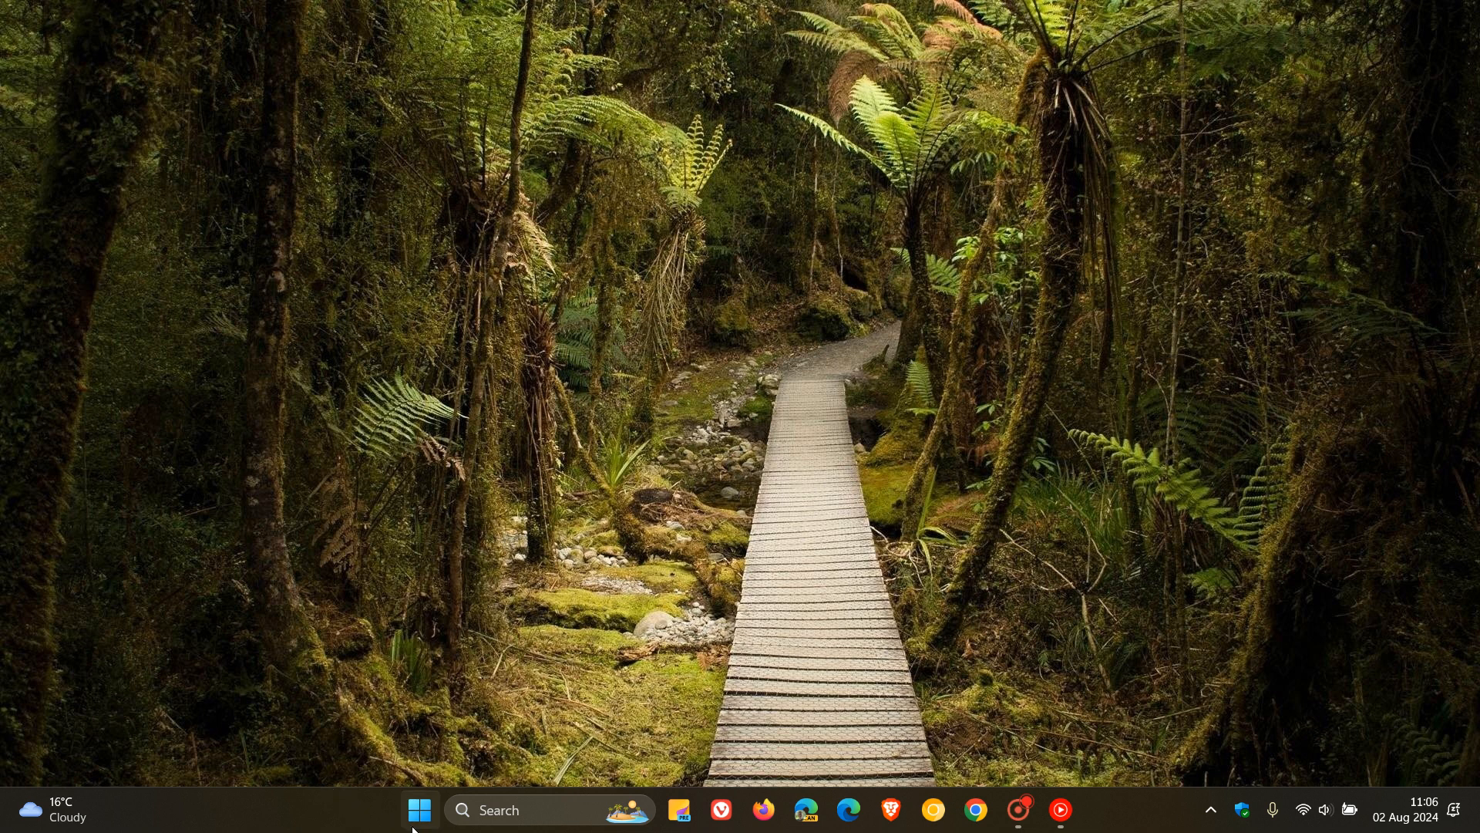
Open Start, view the Microsoft account card, then reopen Start.
{"action": "left_click", "coordinate": [418, 810]}
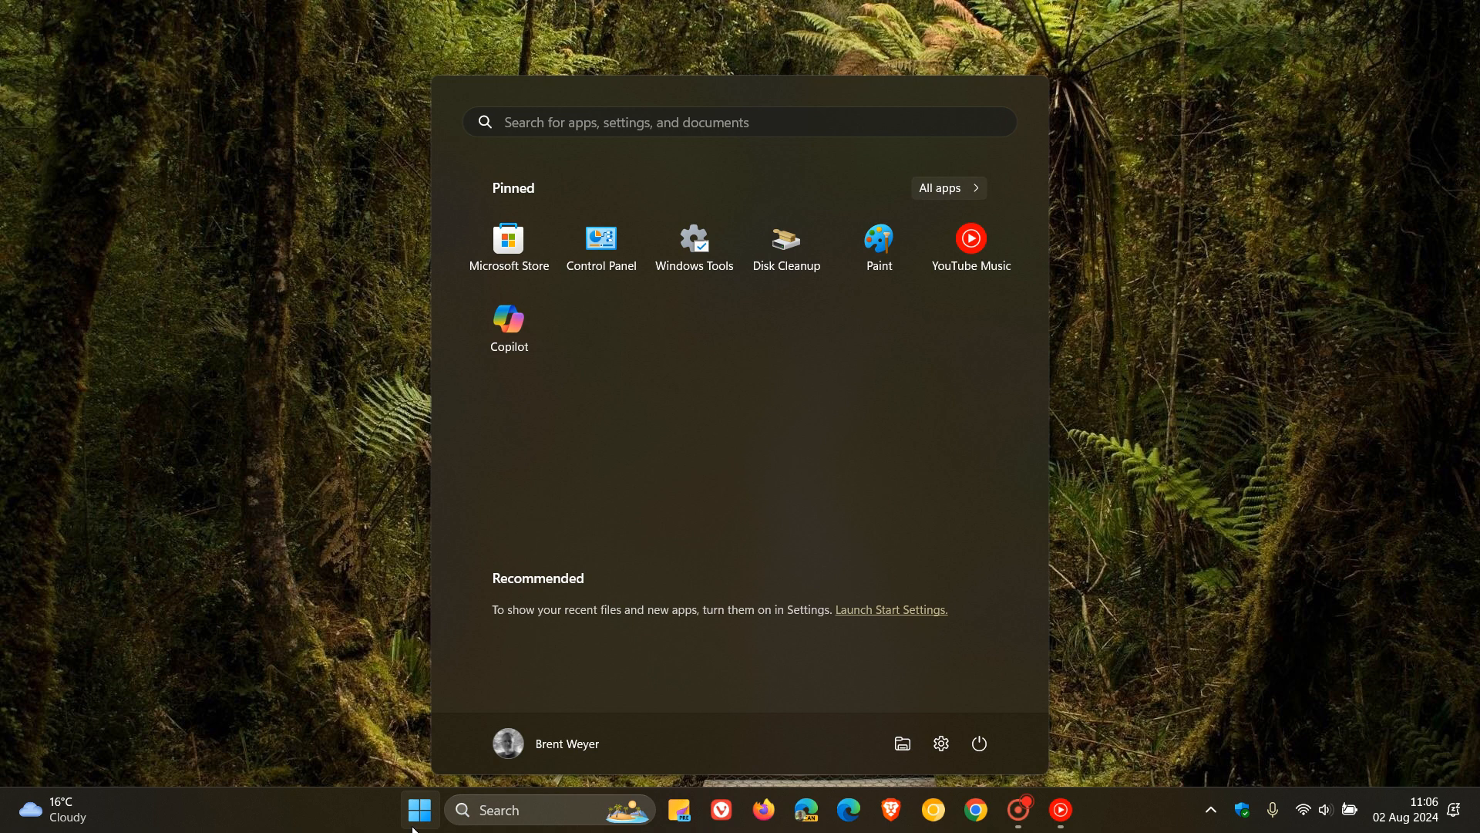
{"action": "mouse_move", "coordinate": [508, 750]}
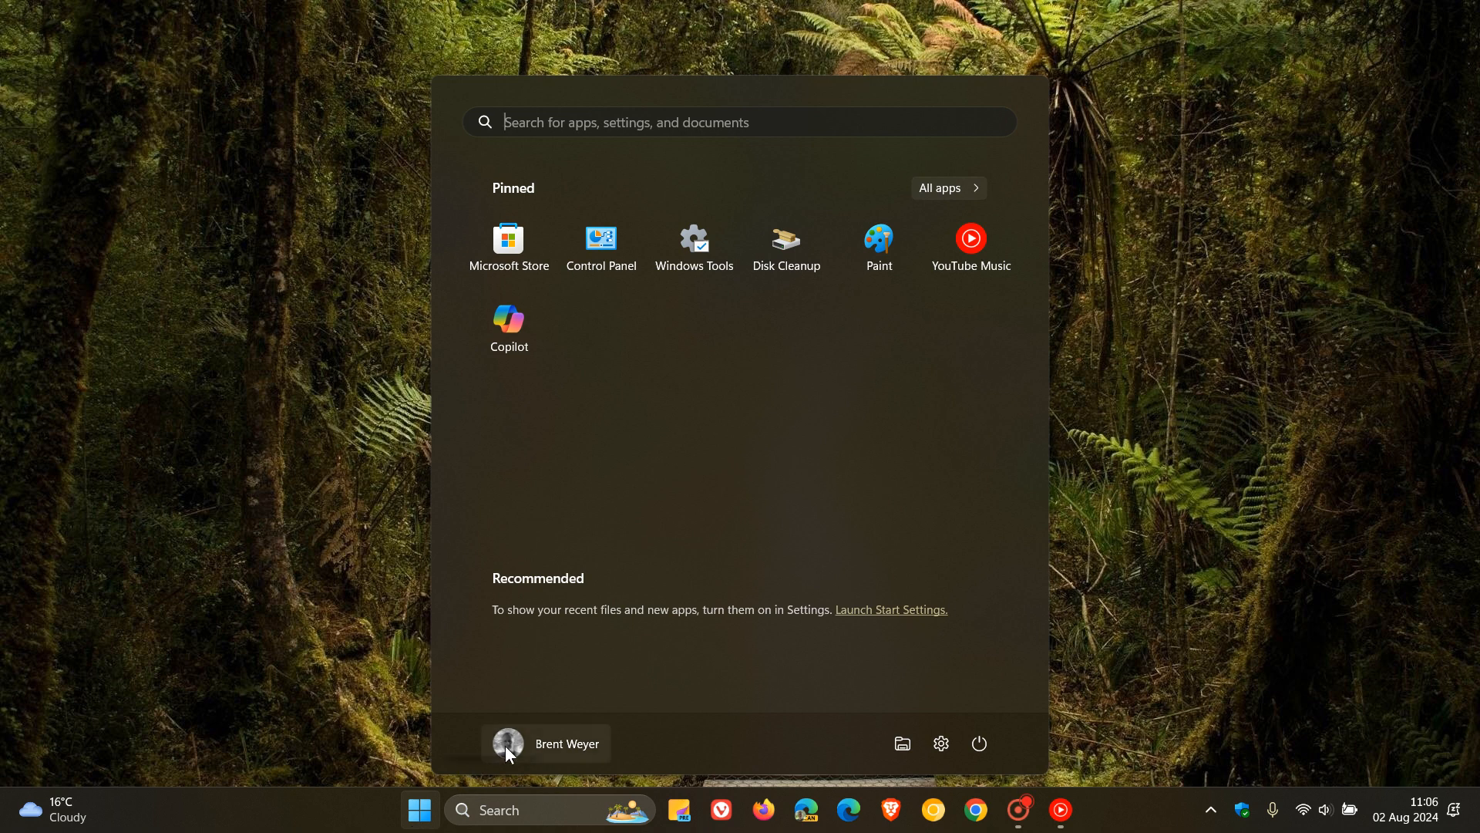
{"action": "left_click", "coordinate": [508, 743]}
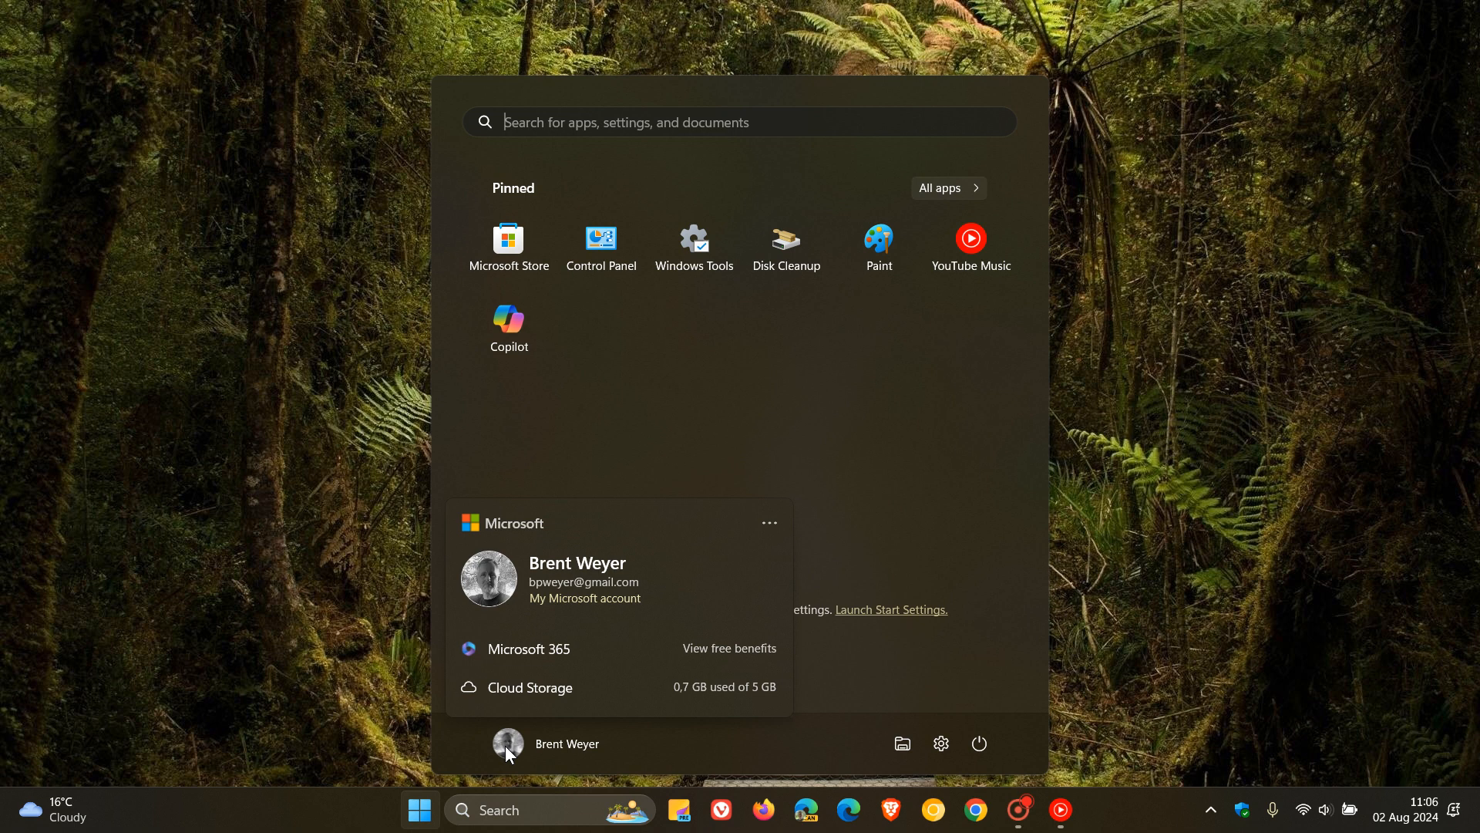
{"action": "mouse_move", "coordinate": [752, 573]}
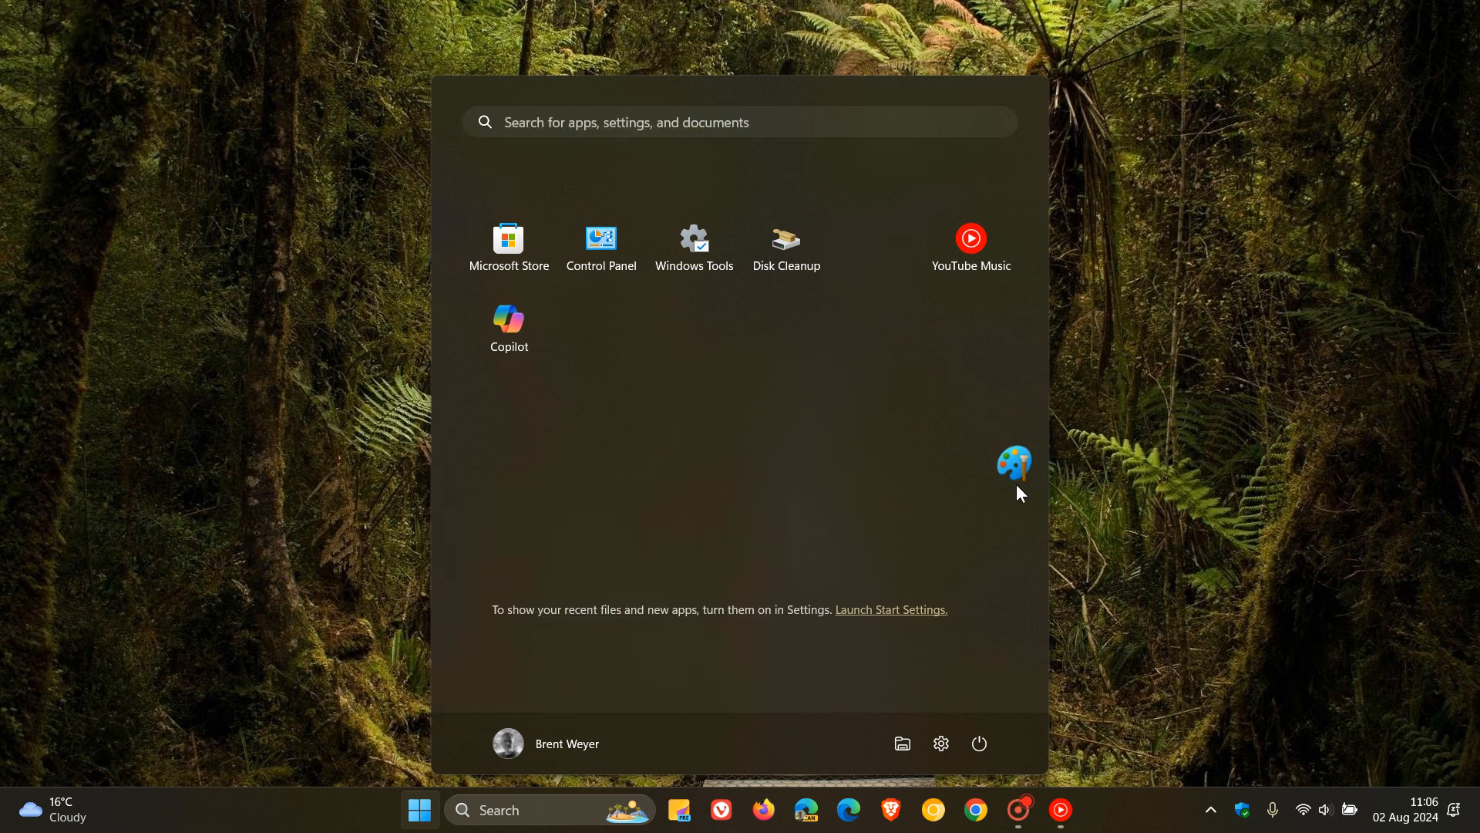
{"action": "mouse_move", "coordinate": [1128, 810]}
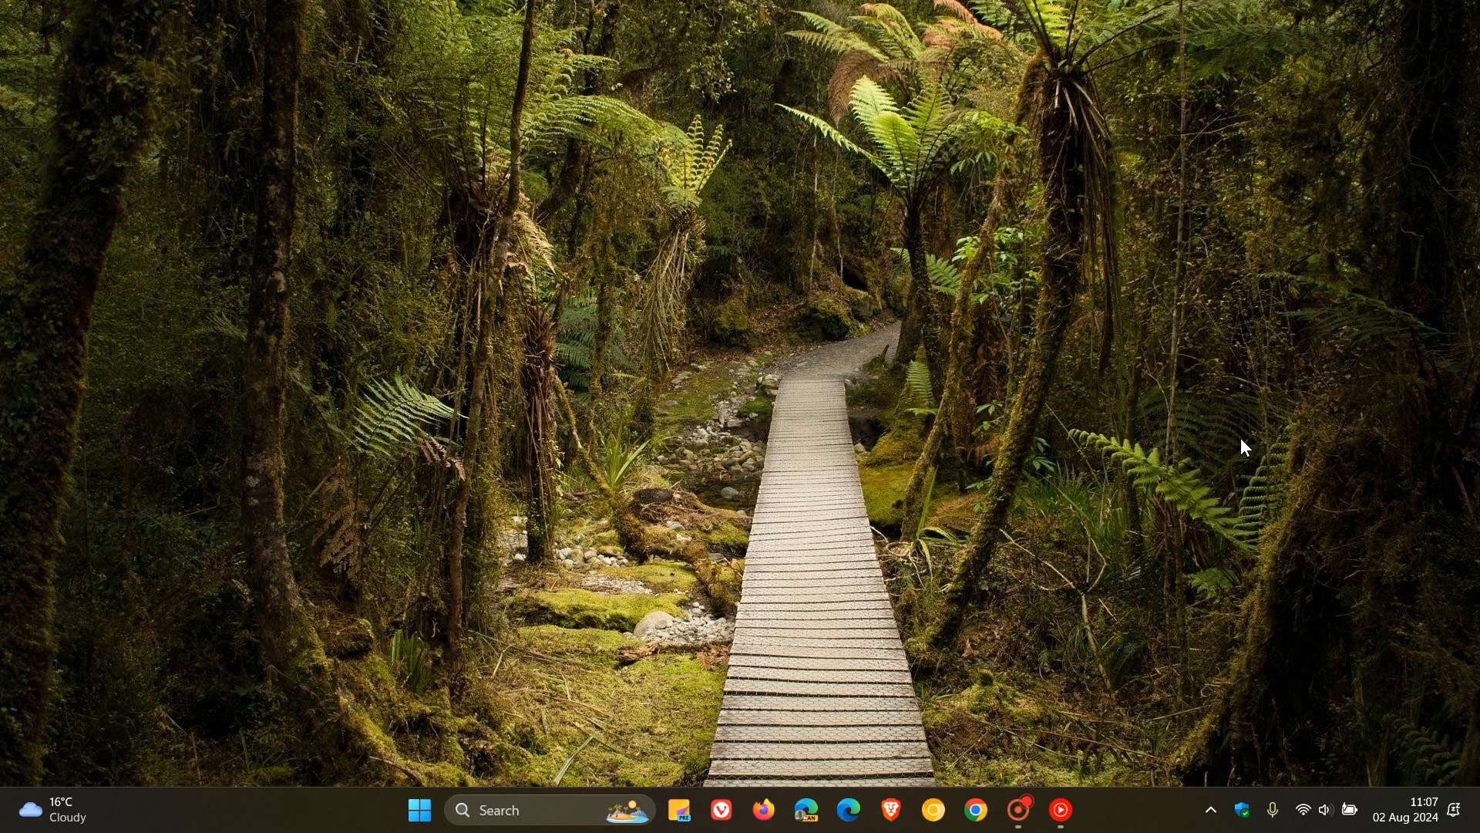
{"action": "left_click", "coordinate": [421, 811]}
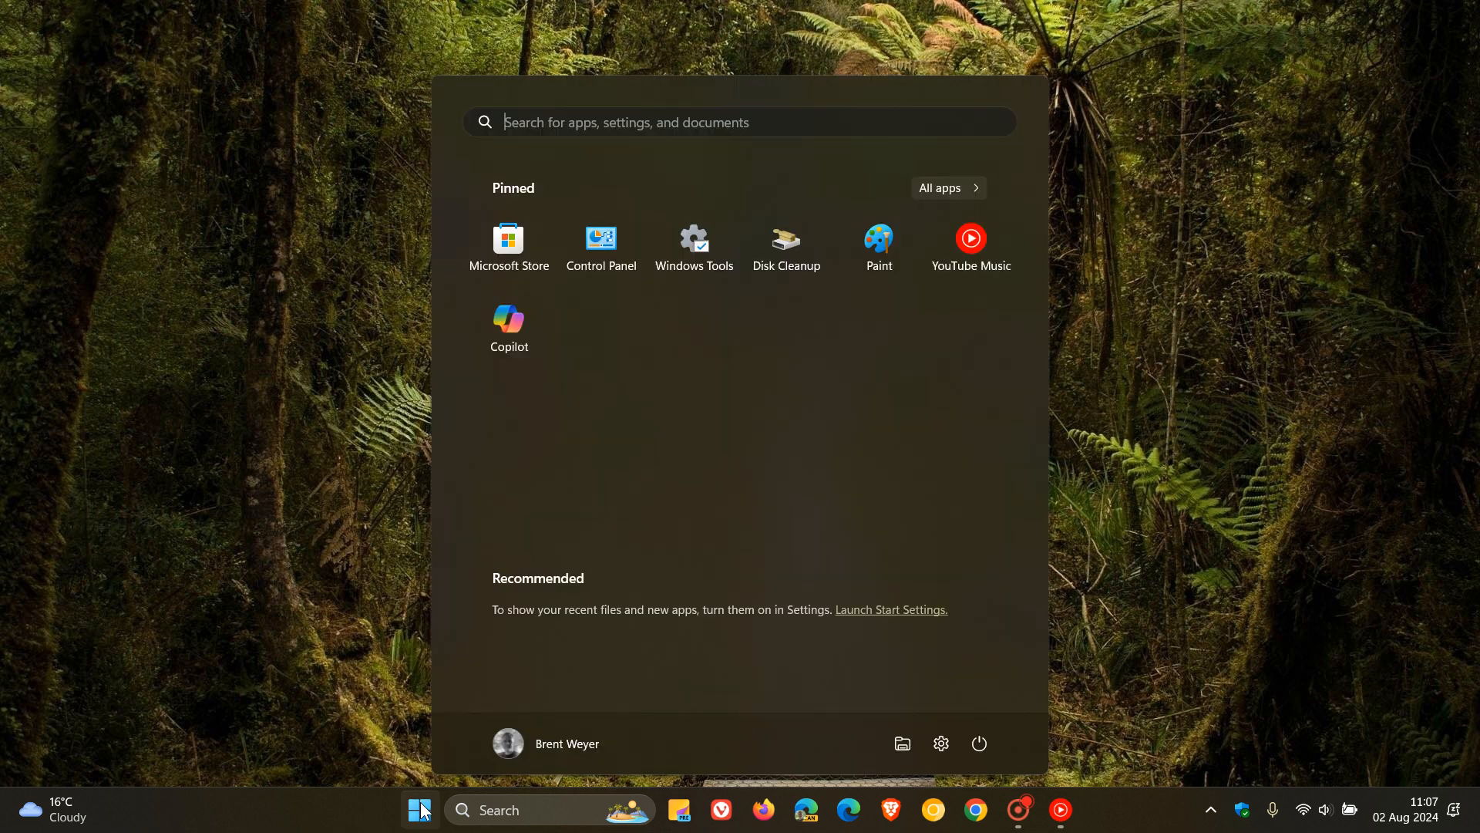
{"action": "mouse_move", "coordinate": [800, 643]}
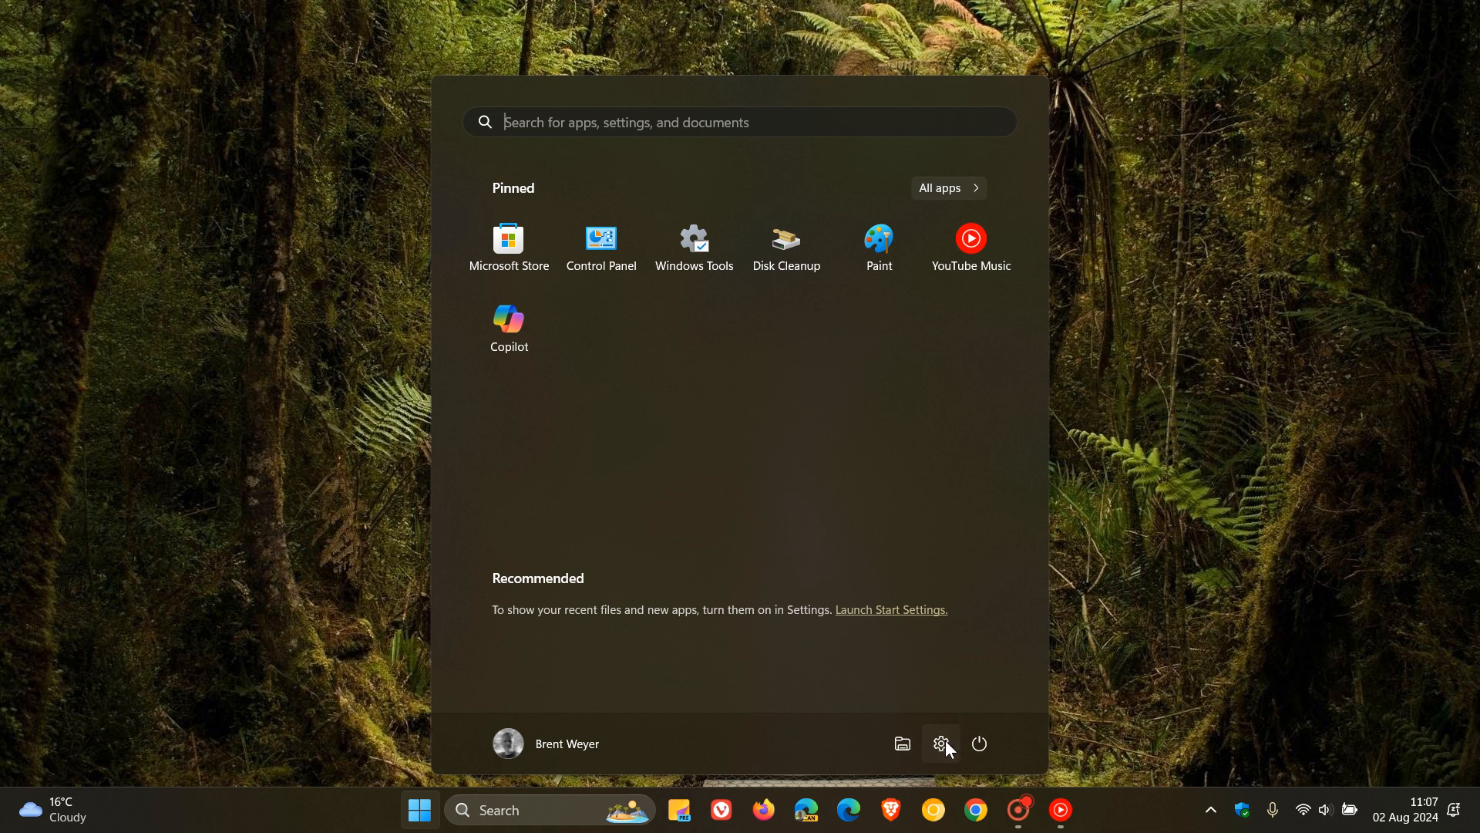
Open Settings from Start and navigate to Accounts > Windows backup.
{"action": "left_click", "coordinate": [940, 744]}
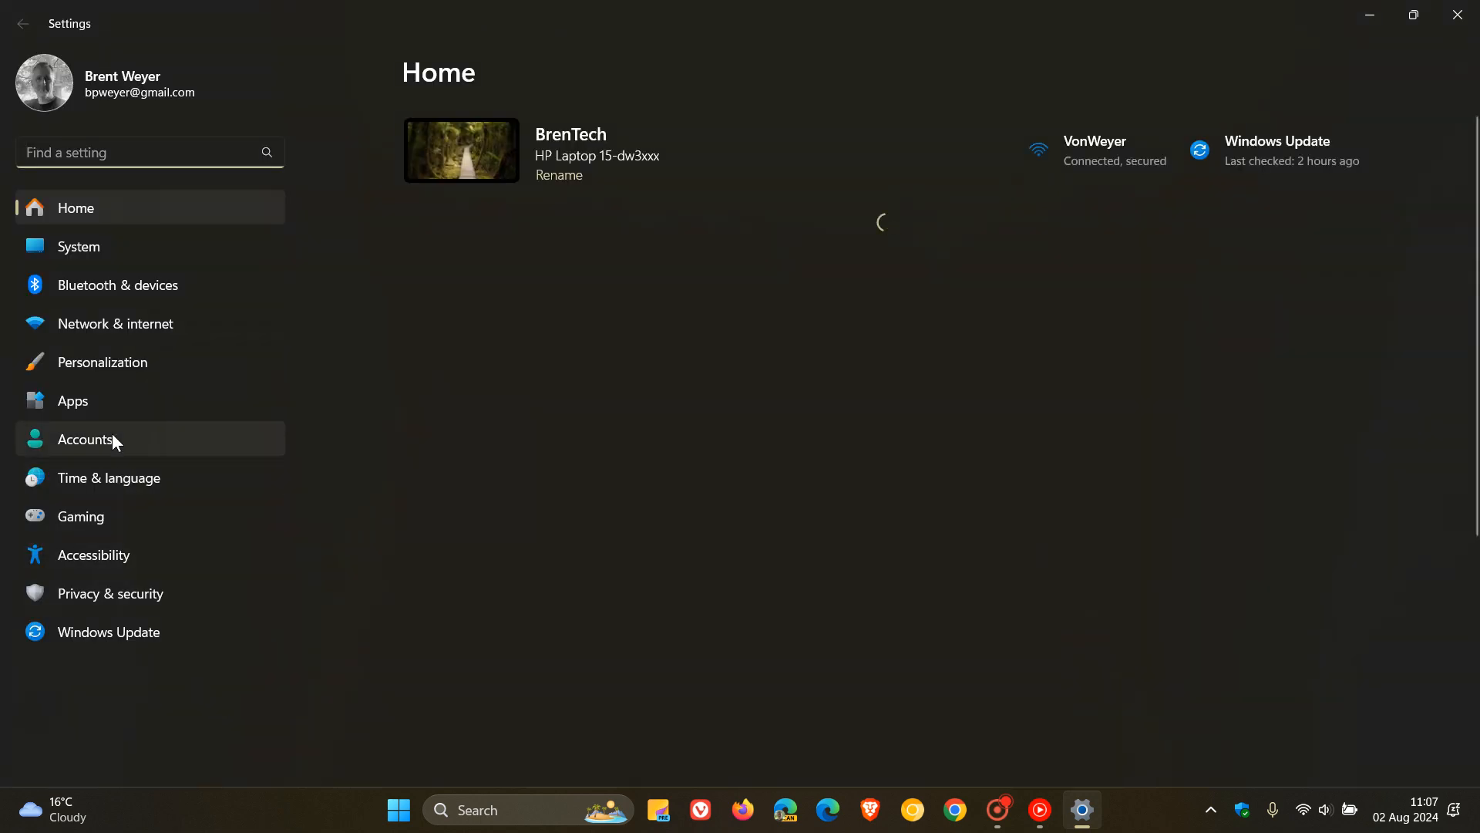
{"action": "left_click", "coordinate": [84, 439]}
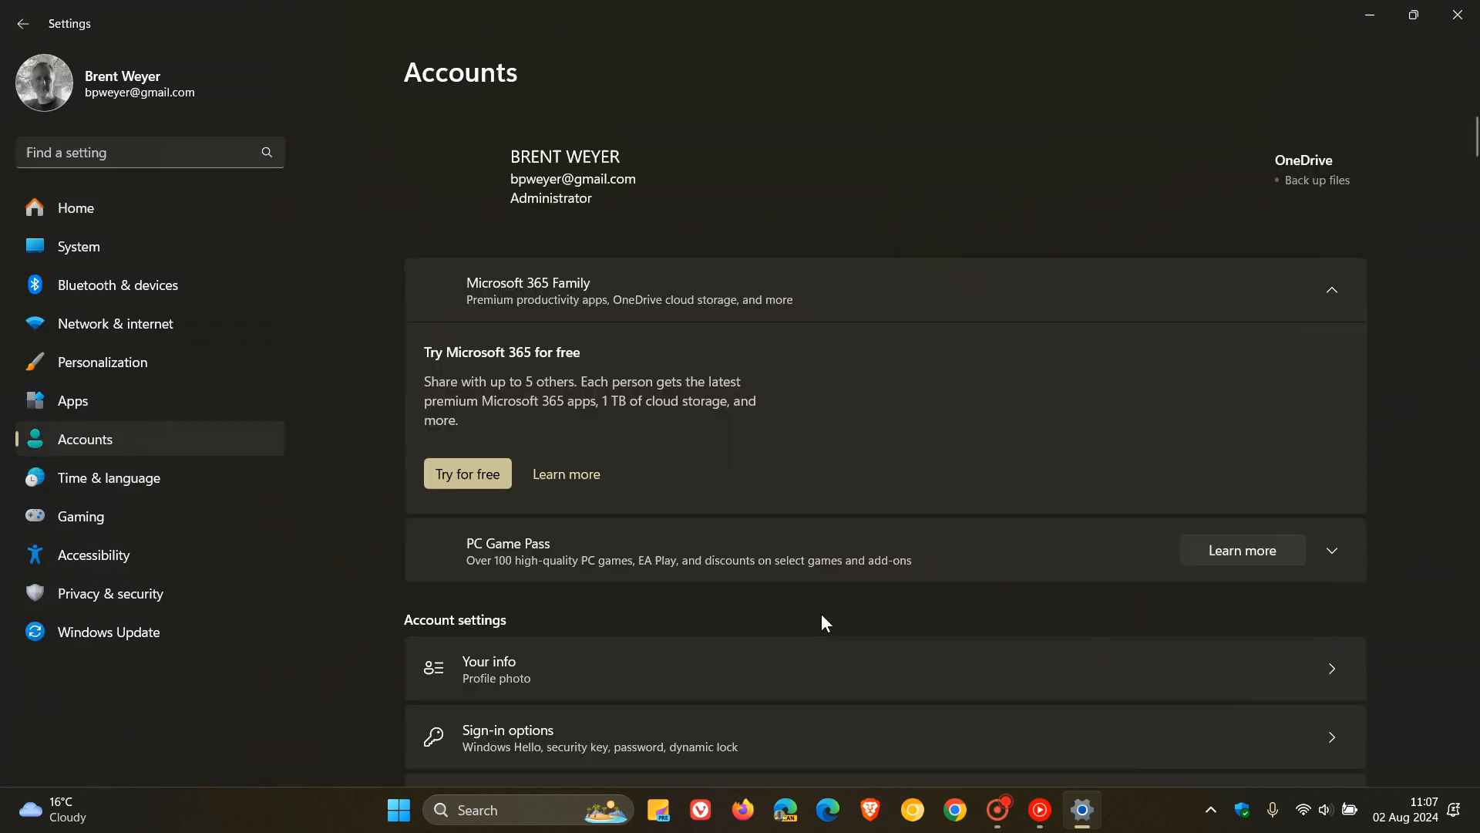
{"action": "scroll", "scroll_direction": "down", "scroll_amount": 3}
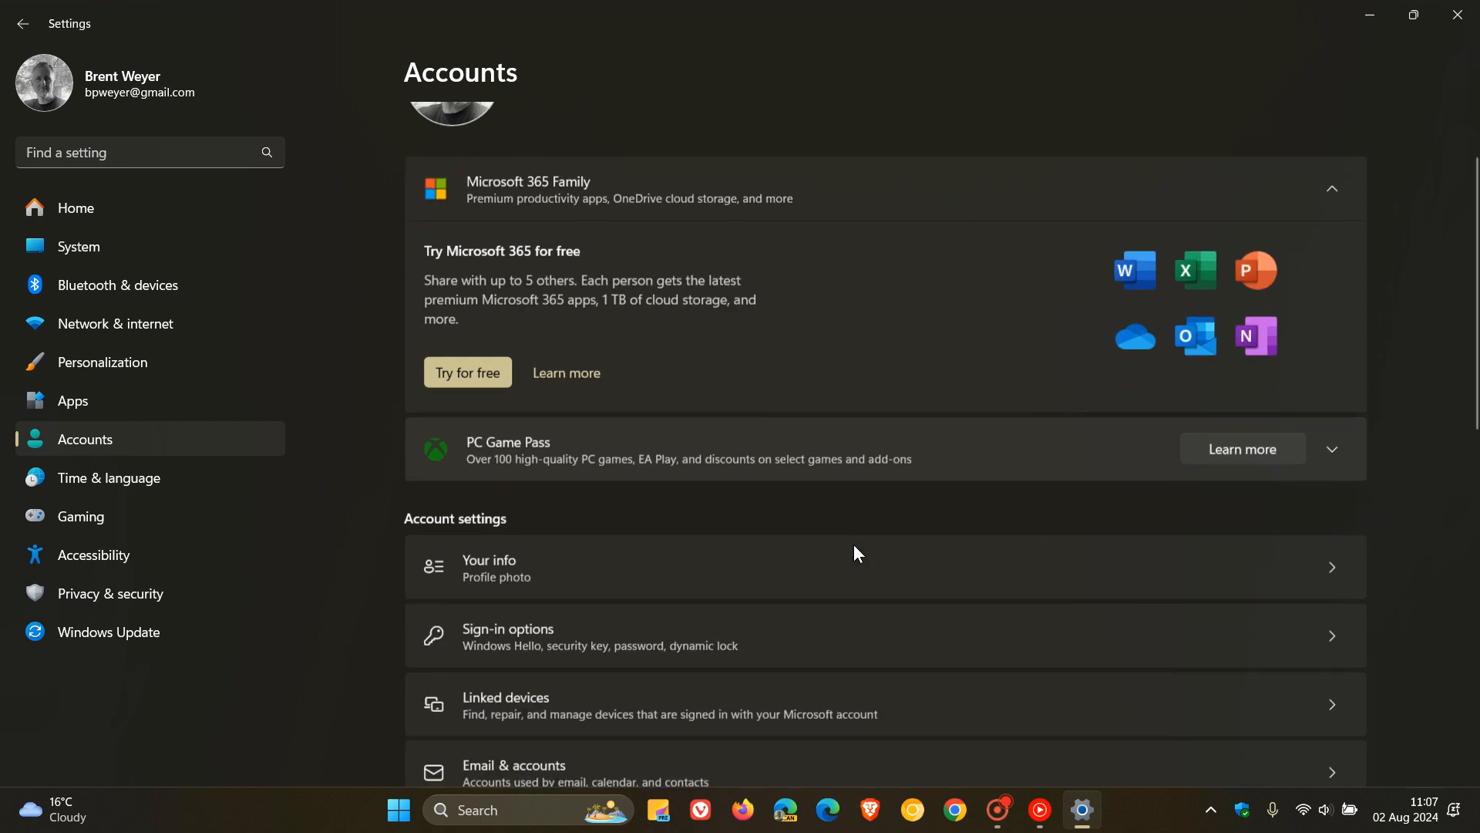
{"action": "mouse_move", "coordinate": [870, 540]}
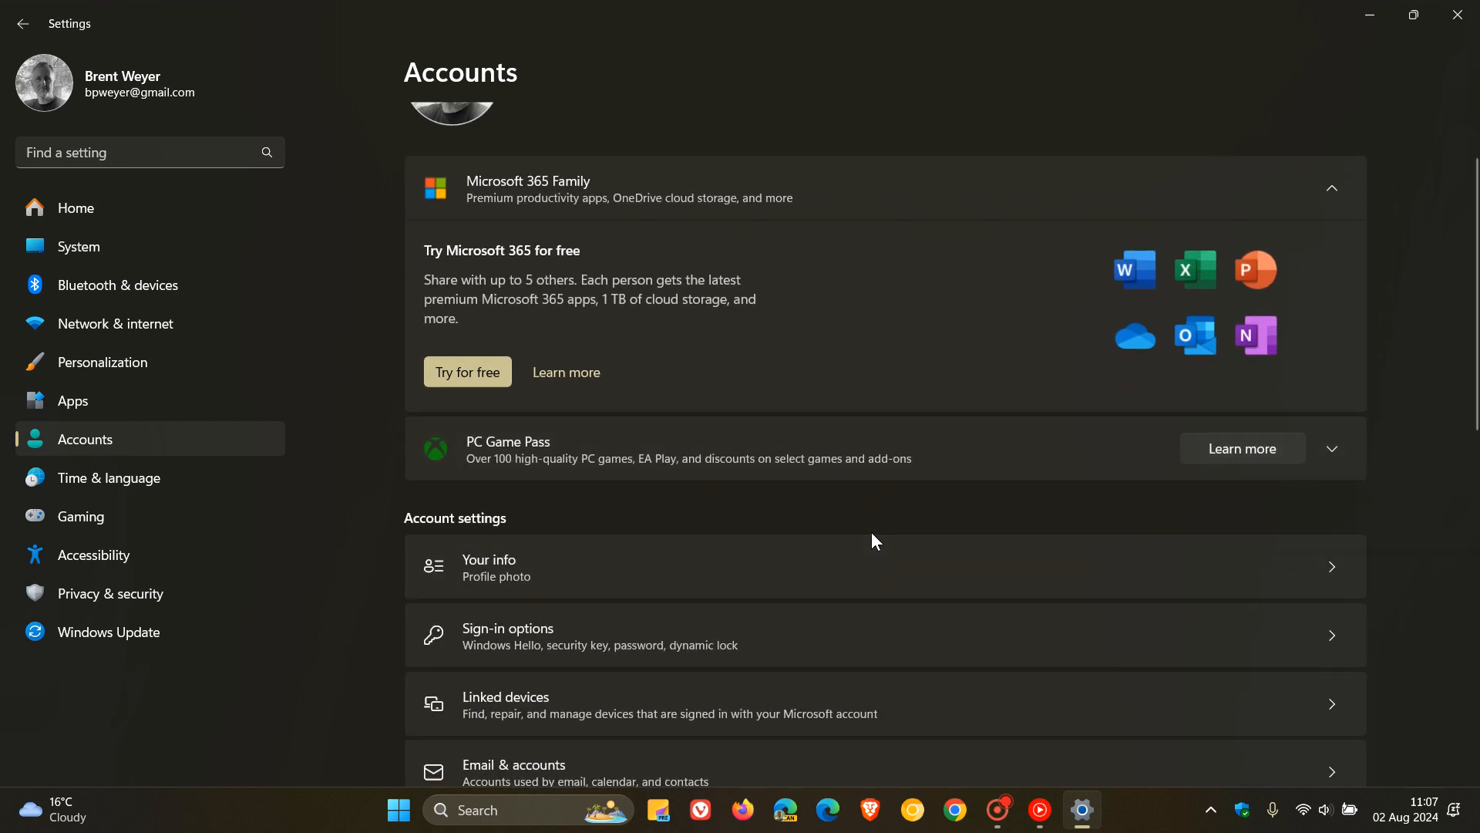
{"action": "scroll", "scroll_direction": "down", "scroll_amount": 3}
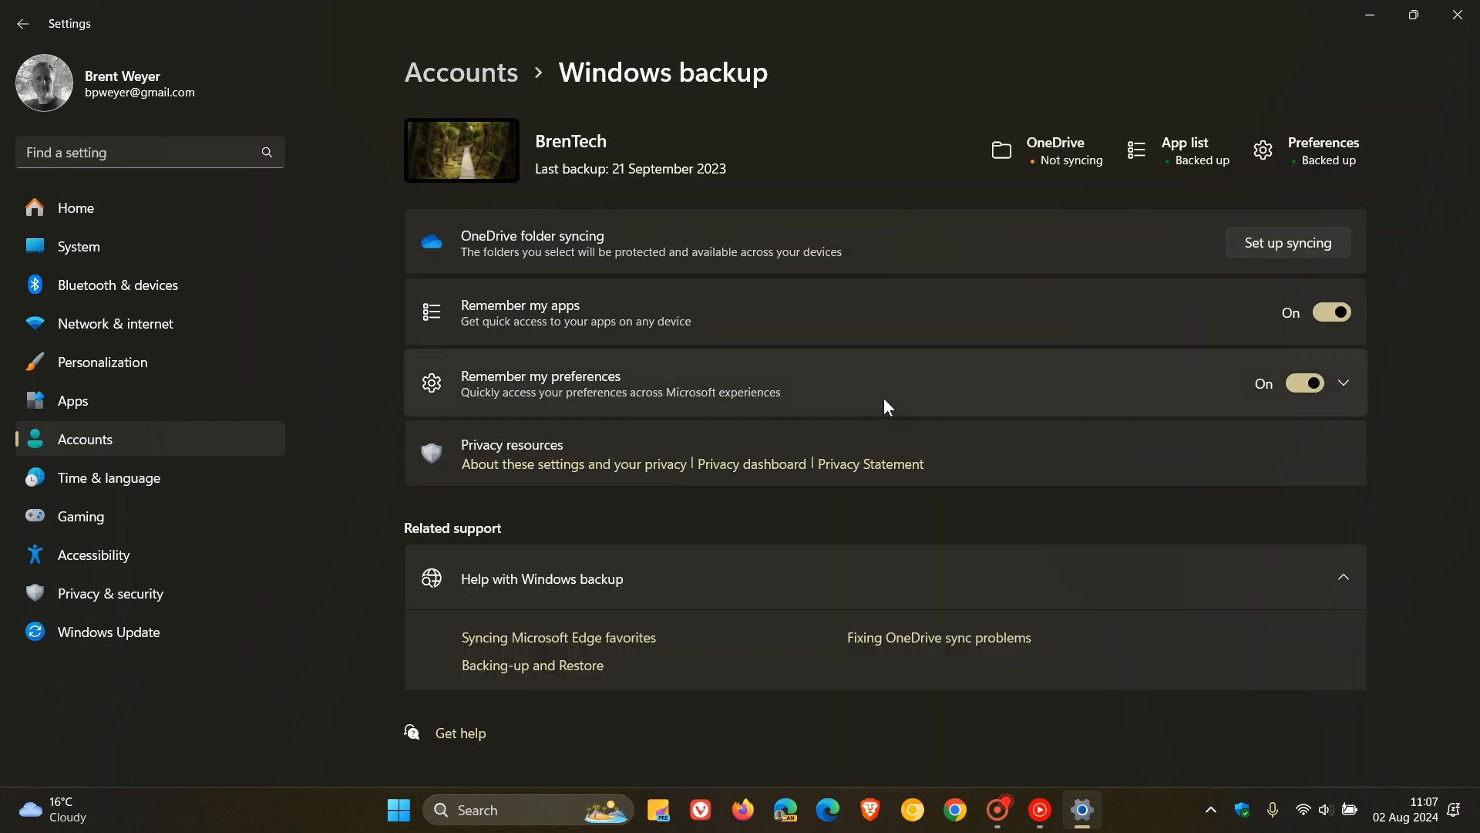
{"action": "left_click", "coordinate": [1342, 382]}
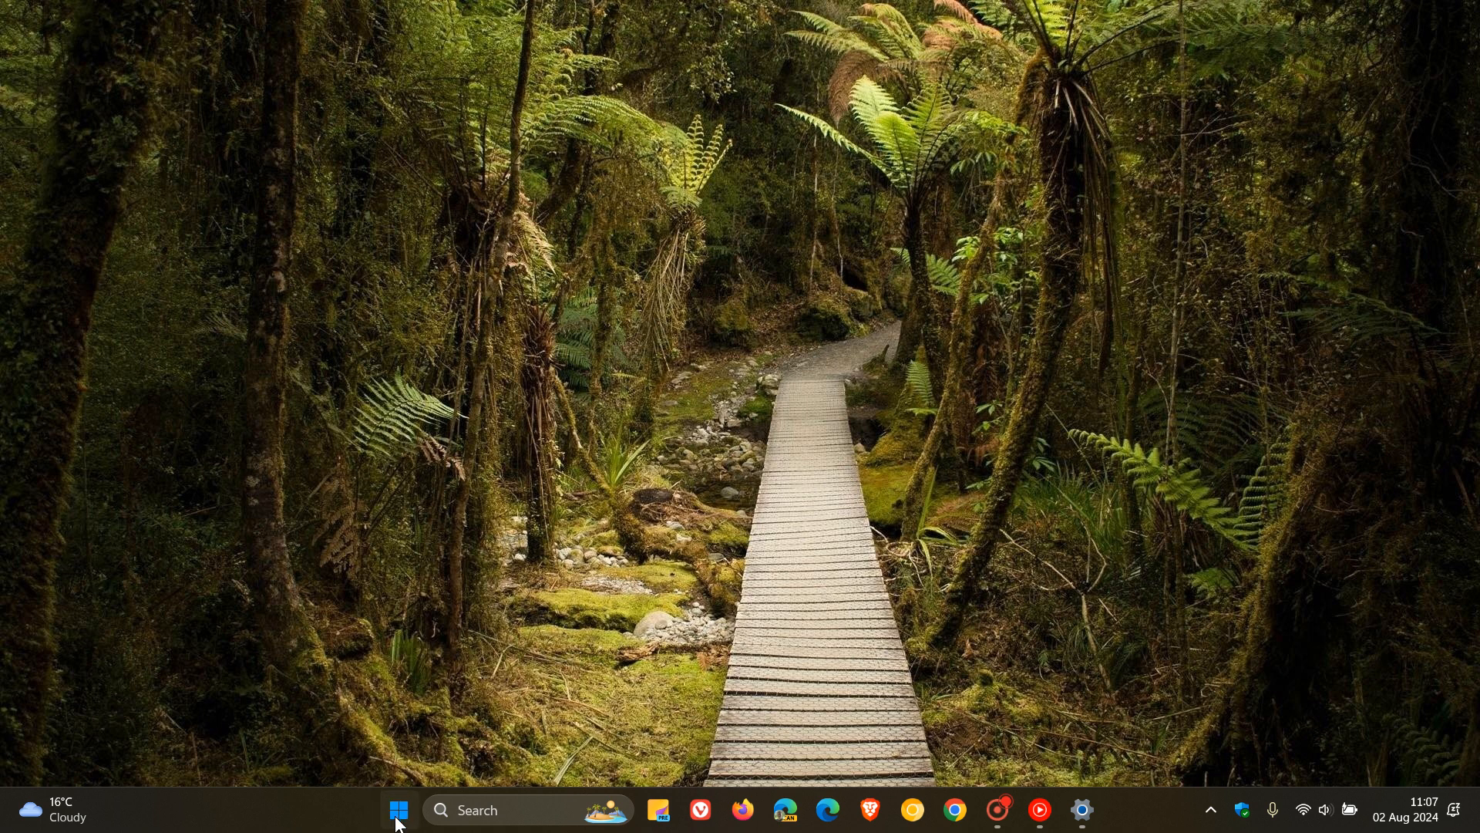
{"action": "mouse_move", "coordinate": [844, 625]}
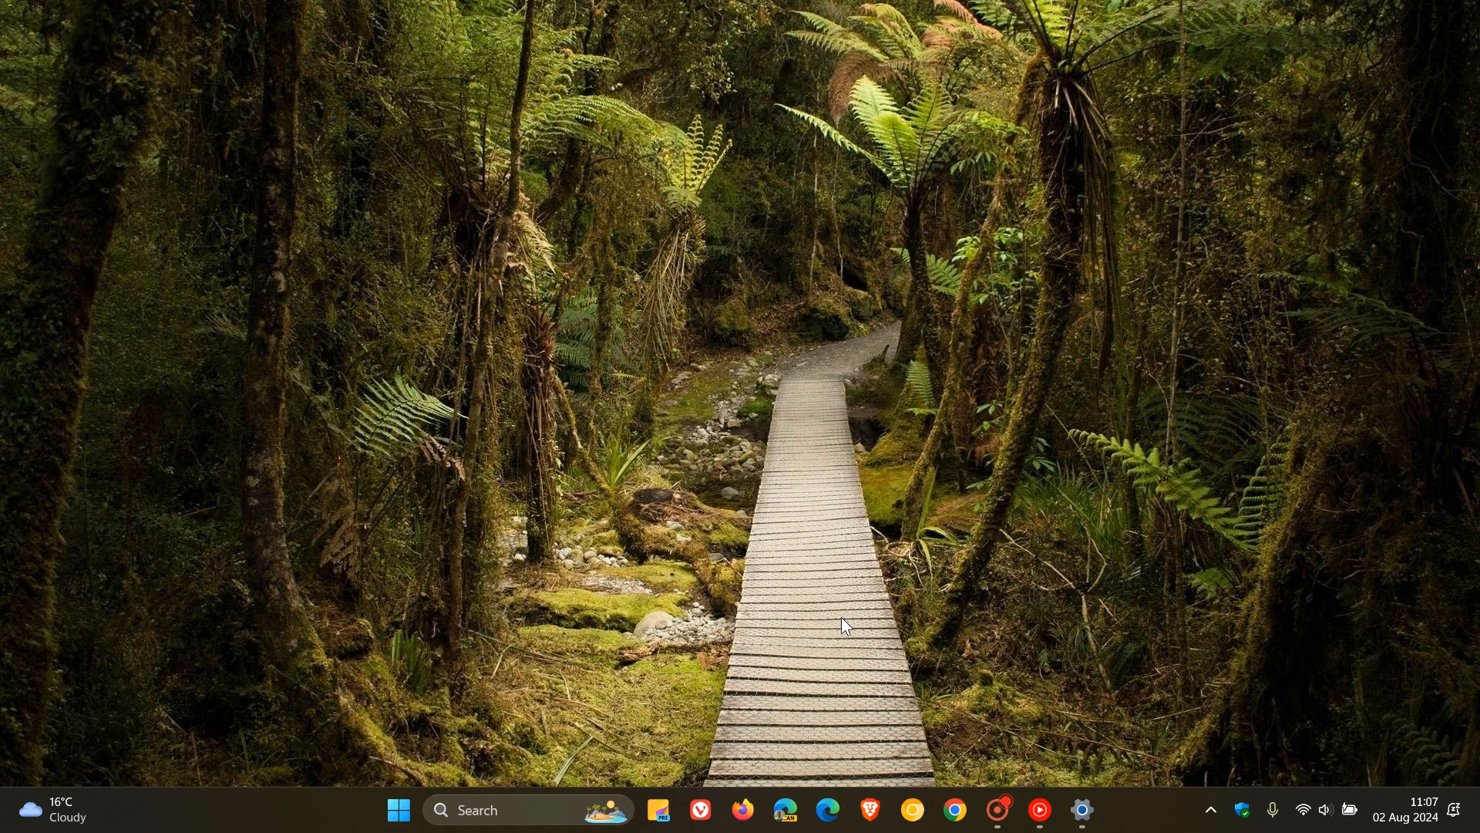
Open File Explorer to OneDrive Pictures and into its Thumbnails folder.
{"action": "left_click", "coordinate": [658, 809]}
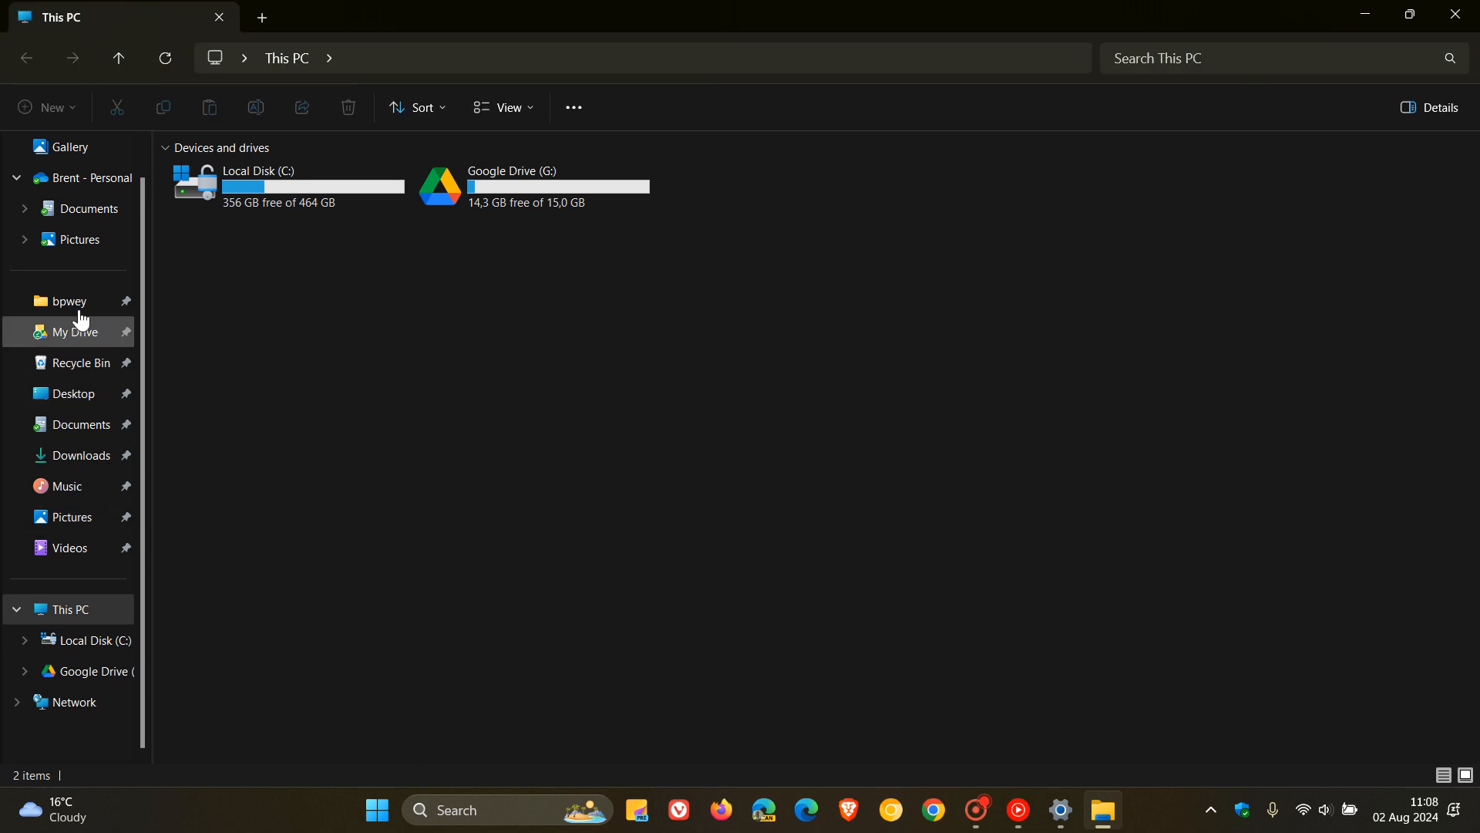
{"action": "left_click", "coordinate": [79, 239]}
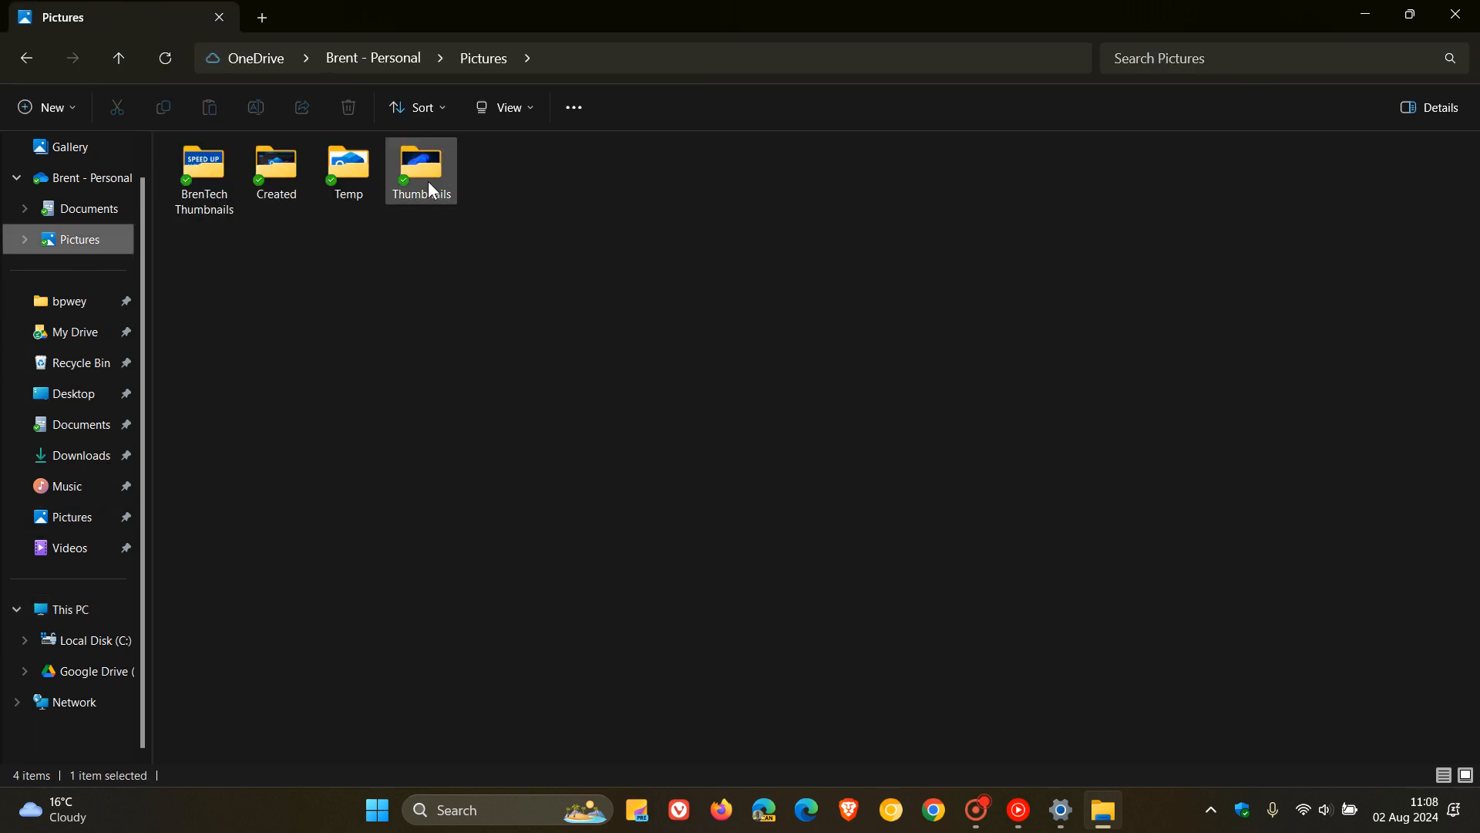
{"action": "double_click", "coordinate": [421, 167]}
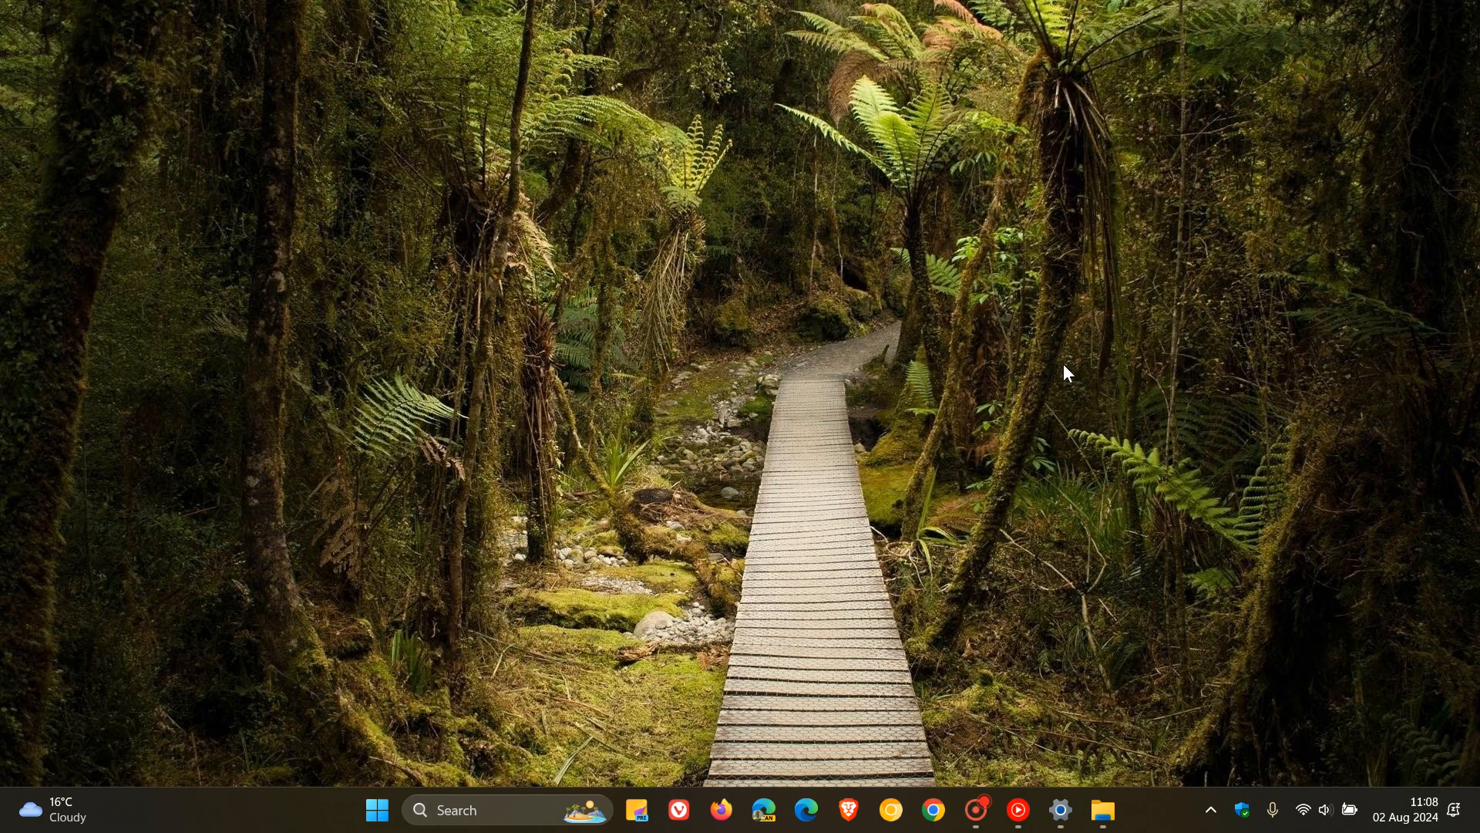
{"action": "mouse_move", "coordinate": [1066, 366]}
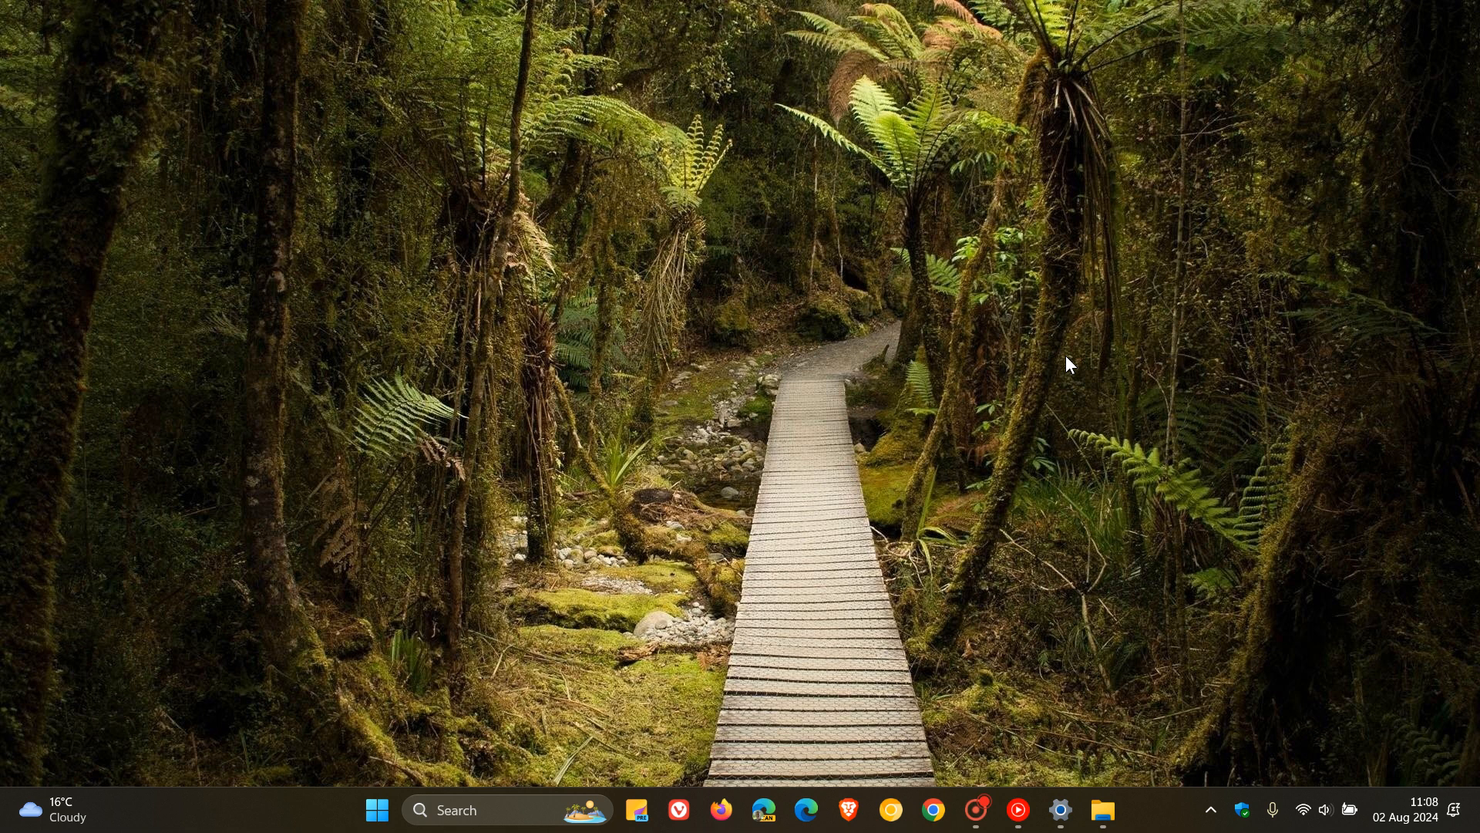
Restore Settings from the taskbar to the Windows backup page.
{"action": "left_click", "coordinate": [1059, 811]}
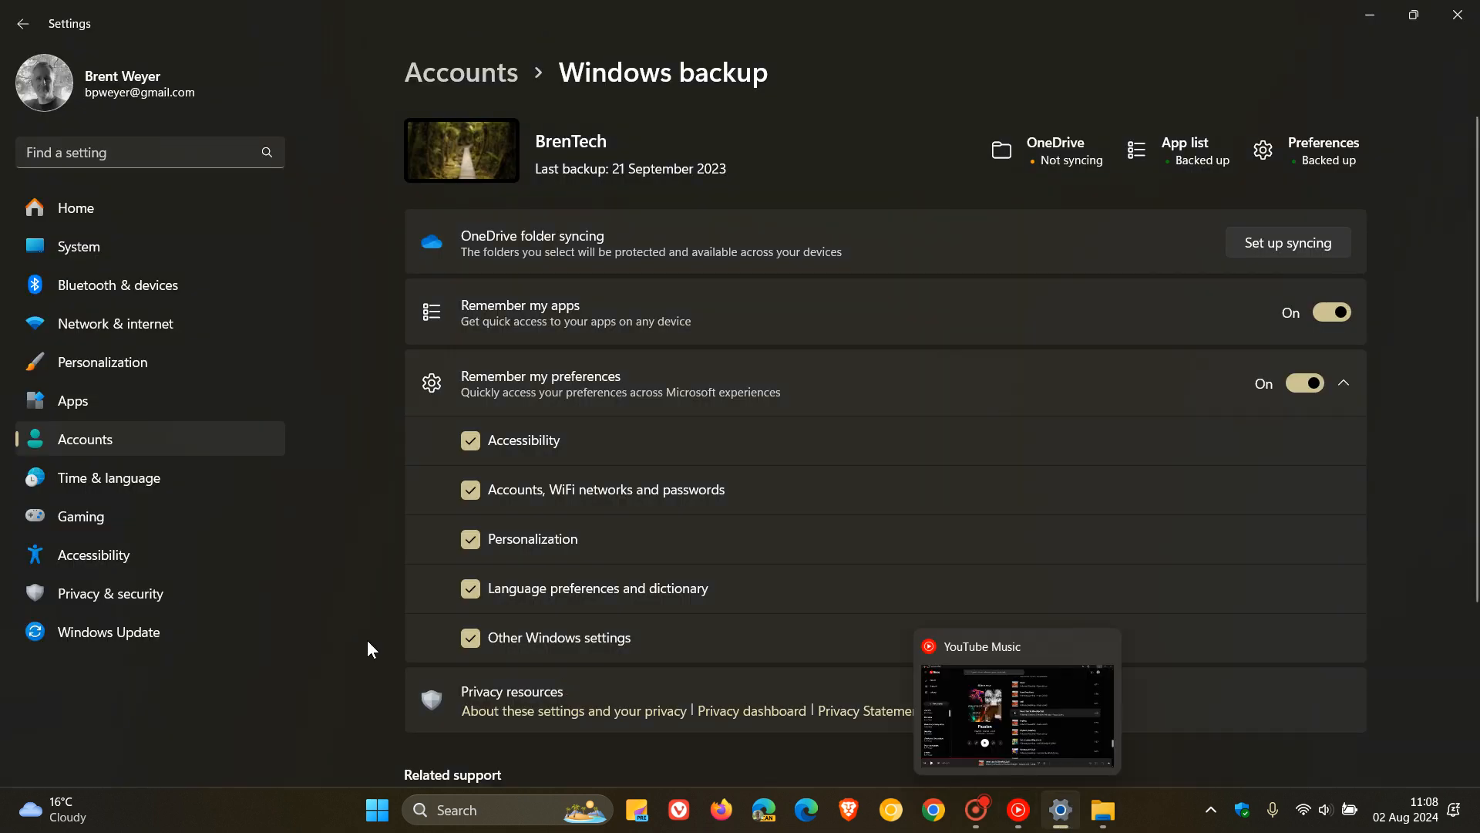
Show the Linked devices page with the laptop's details expanded.
{"action": "left_click", "coordinate": [23, 23]}
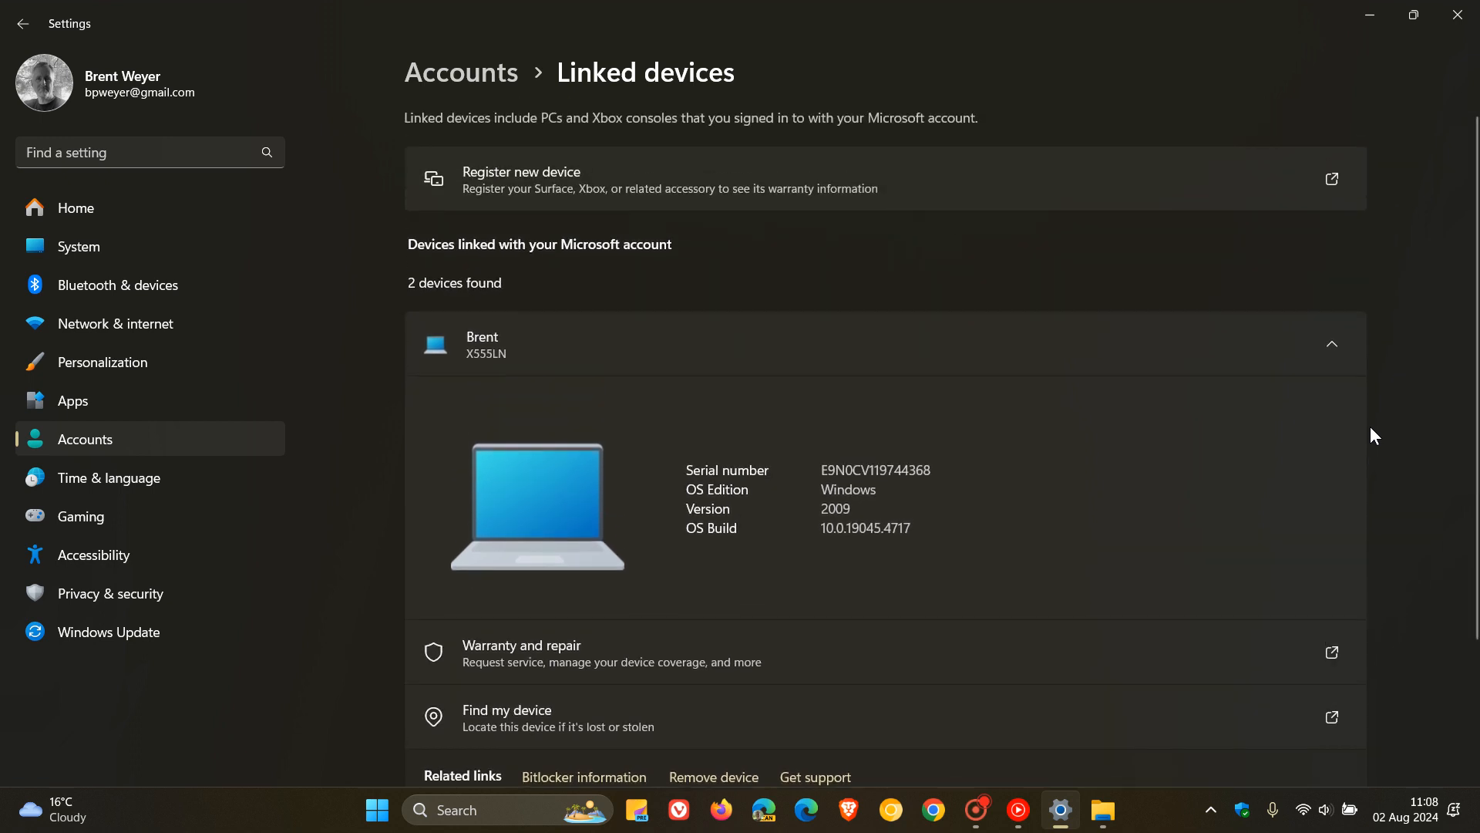
{"action": "mouse_move", "coordinate": [1172, 408]}
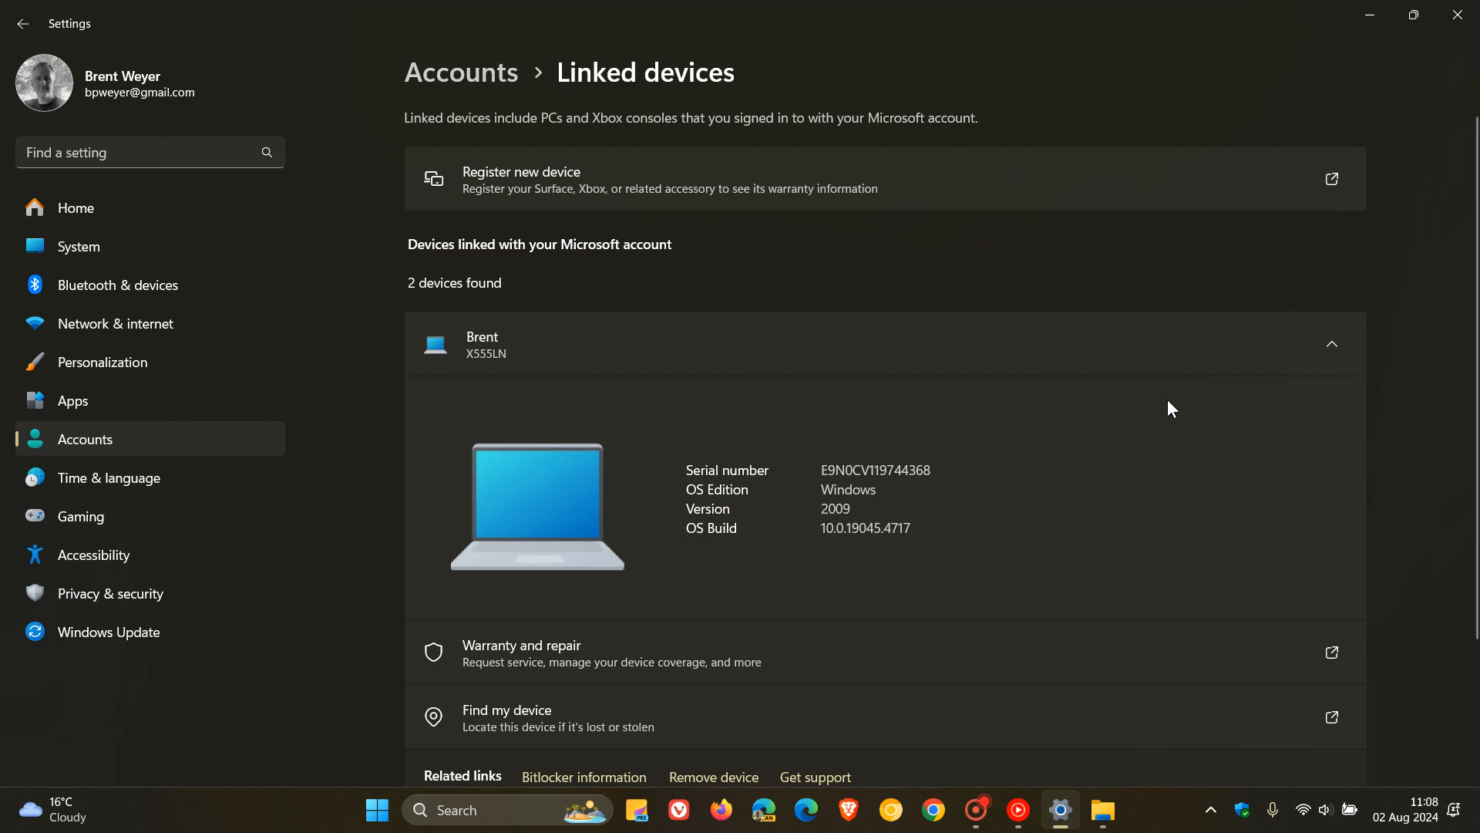
{"action": "mouse_move", "coordinate": [1392, 324]}
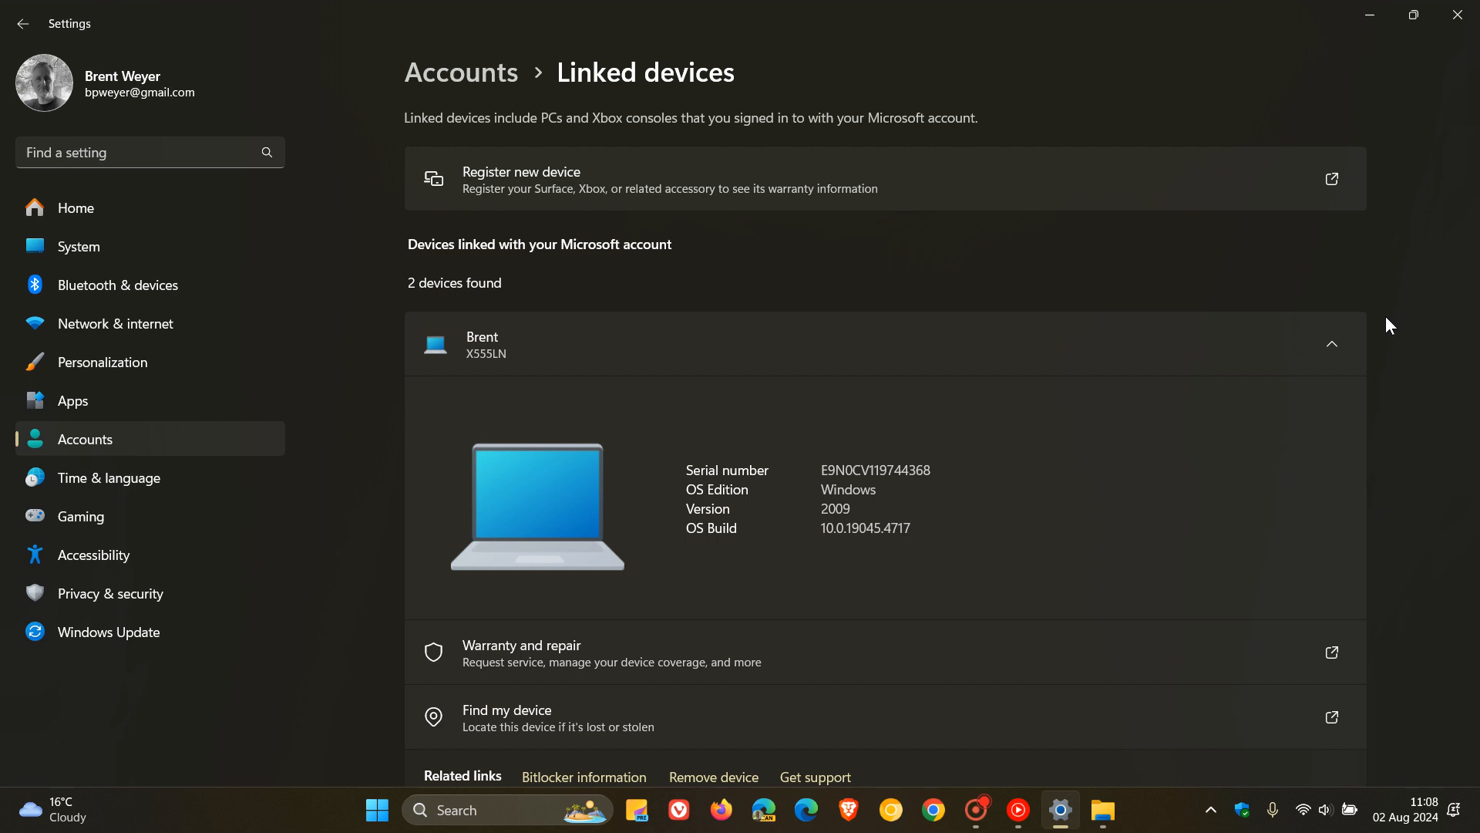
Select Accounts in the sidebar to reach the Accounts overview page.
{"action": "left_click", "coordinate": [84, 437]}
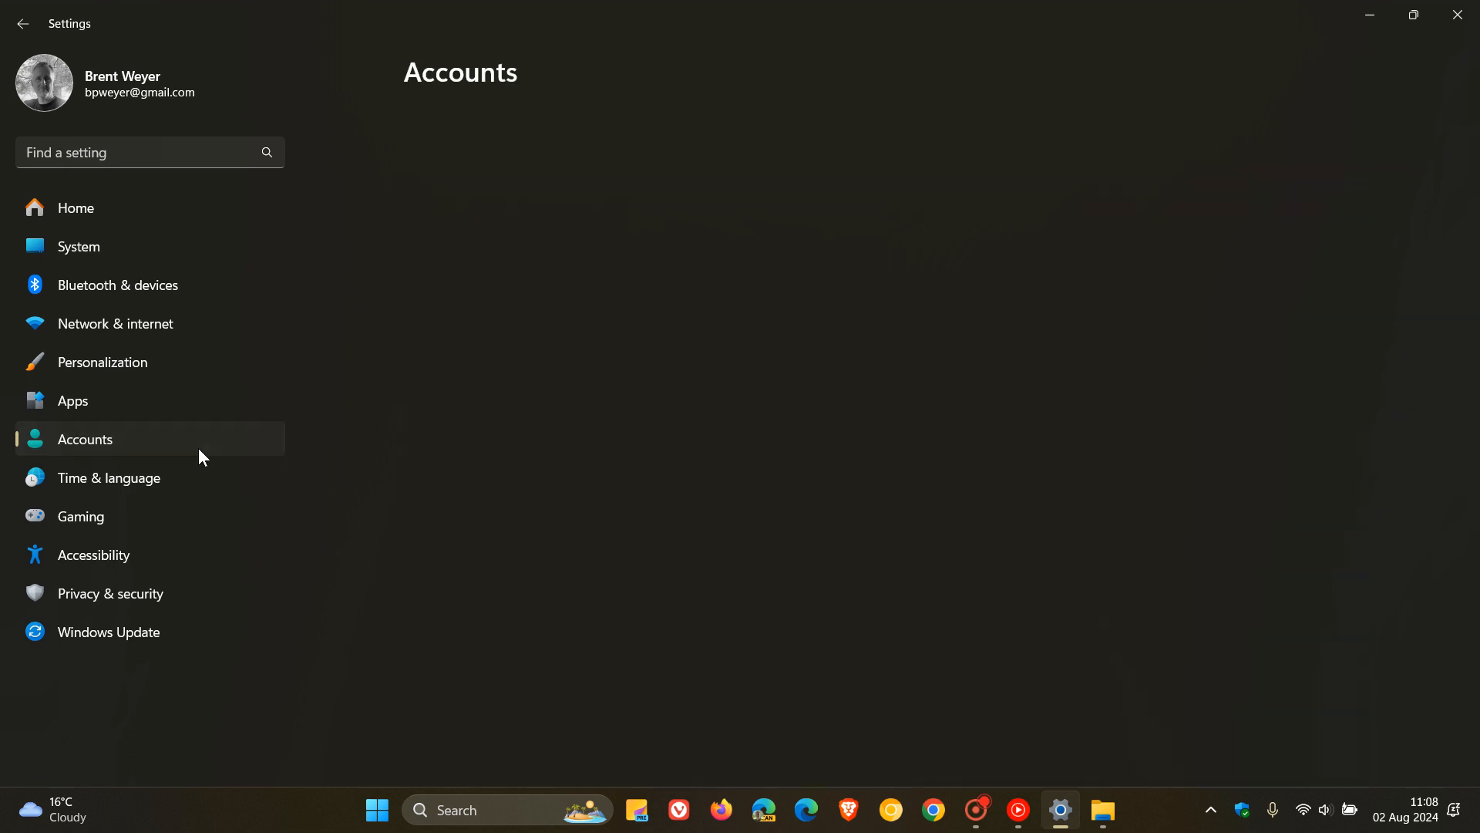
{"action": "left_click", "coordinate": [85, 439]}
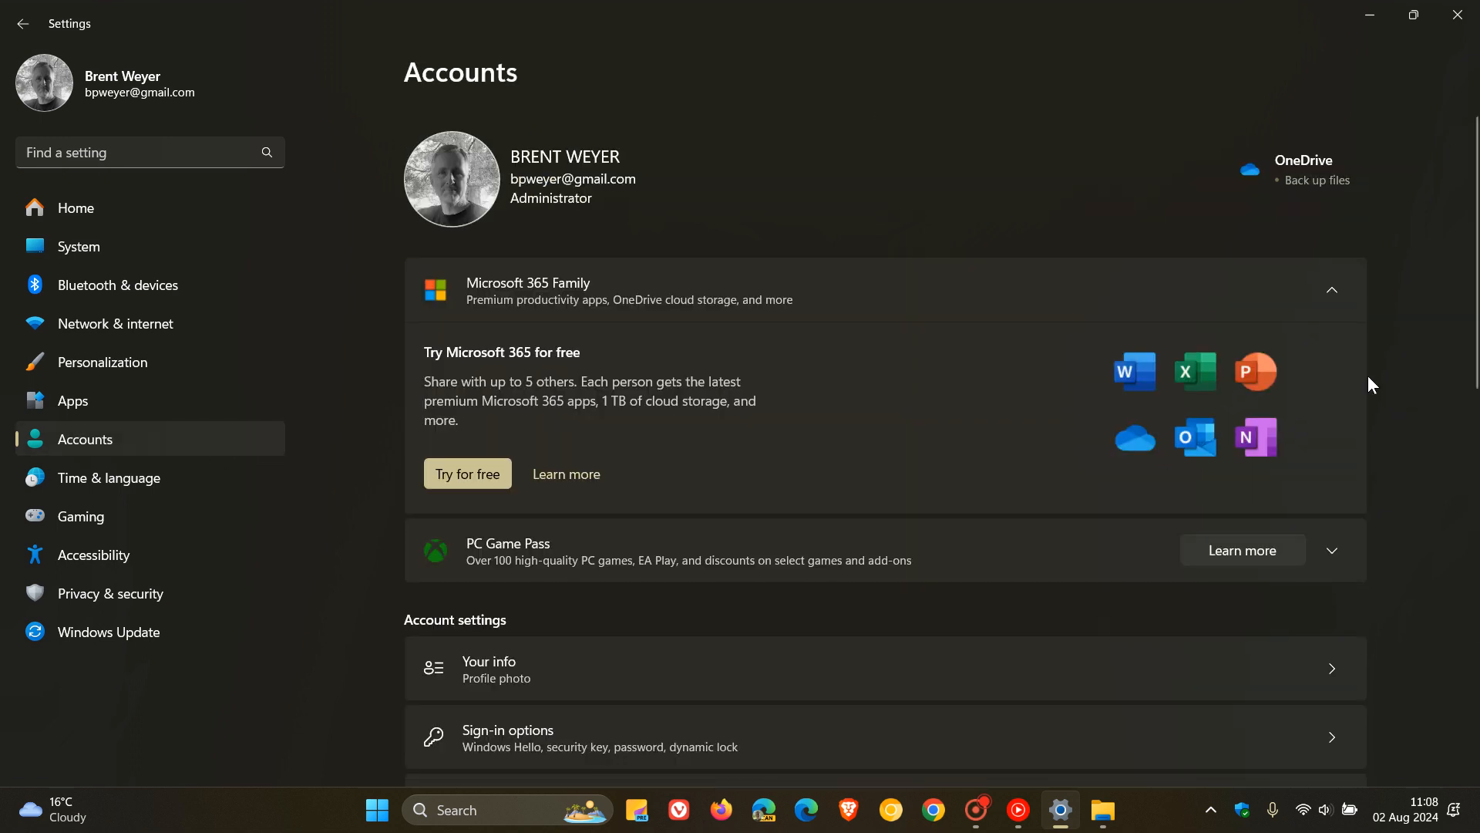
{"action": "mouse_move", "coordinate": [1421, 390]}
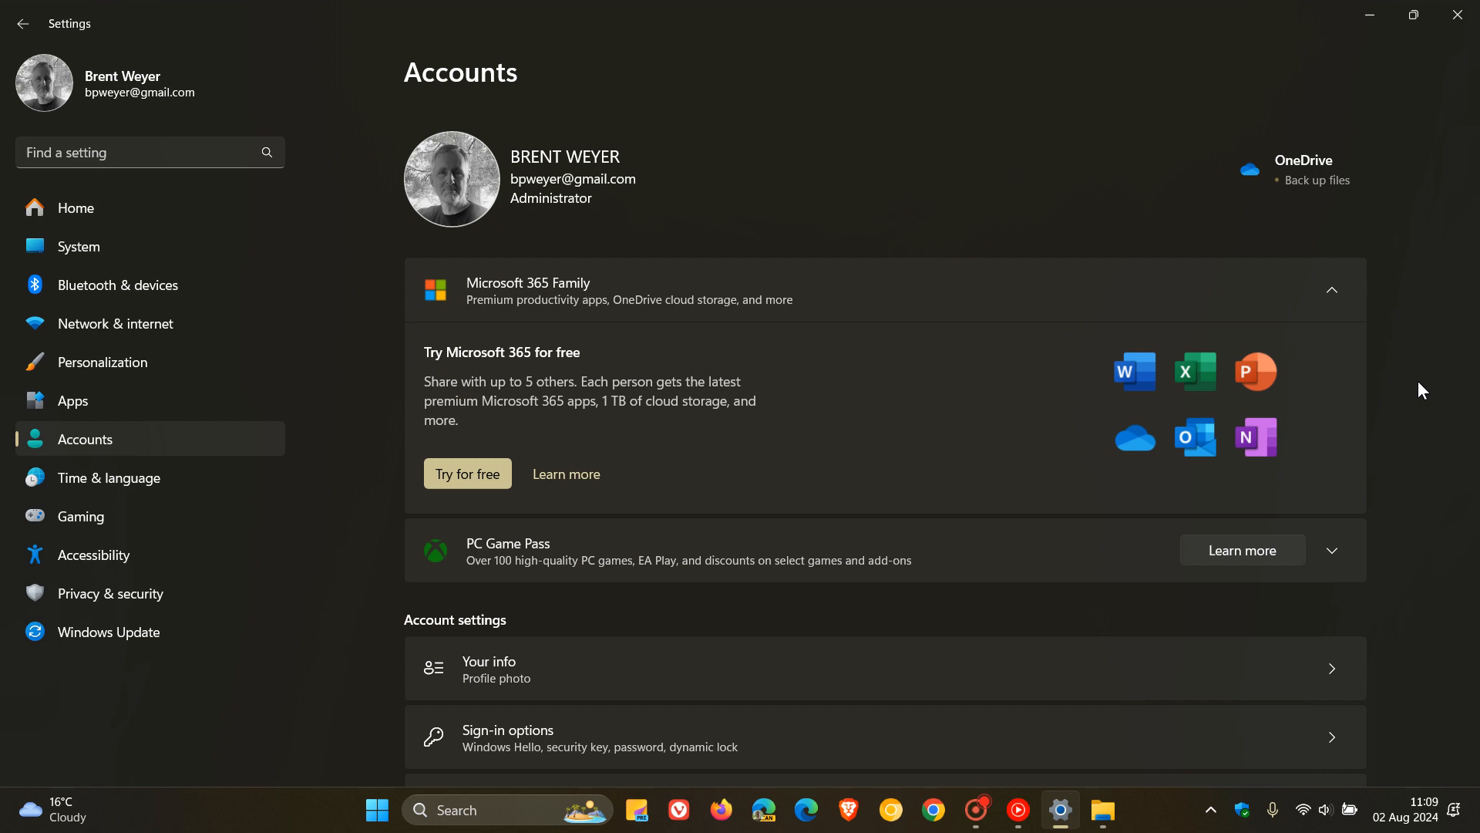
{"action": "mouse_move", "coordinate": [828, 501]}
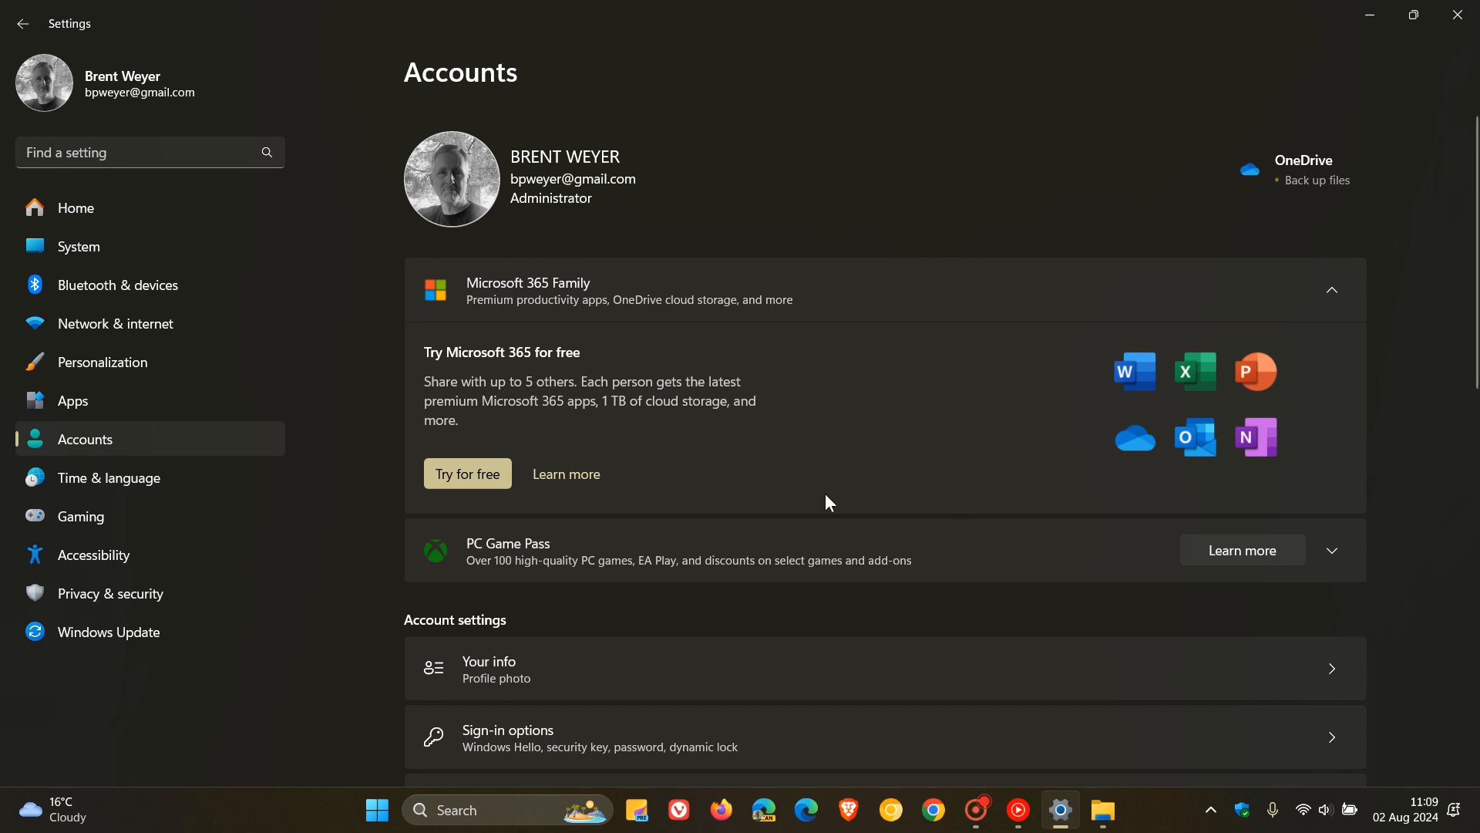
Select Home in the Settings sidebar to view the home page.
{"action": "left_click", "coordinate": [75, 208]}
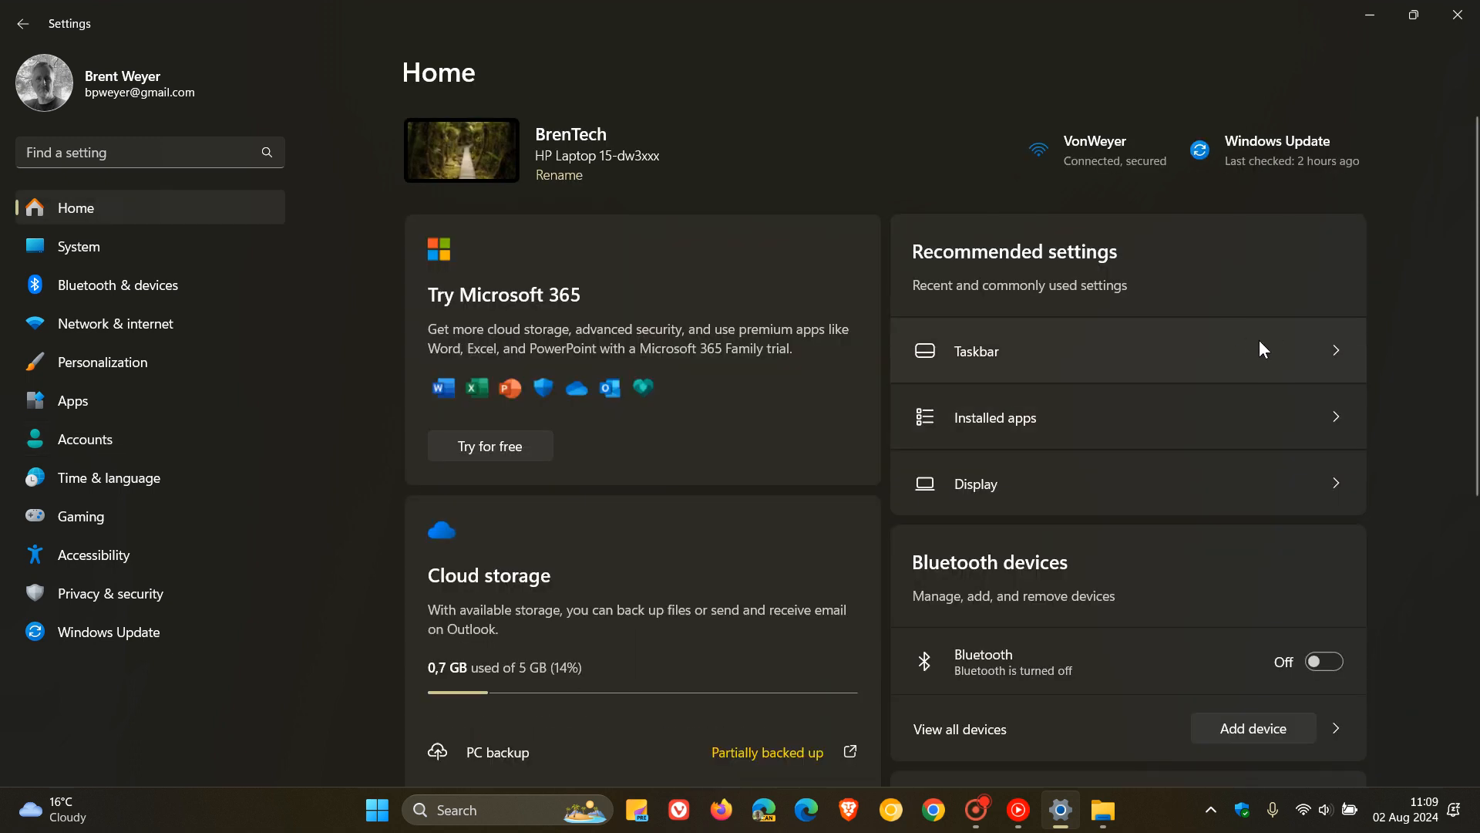
{"action": "mouse_move", "coordinate": [1262, 349]}
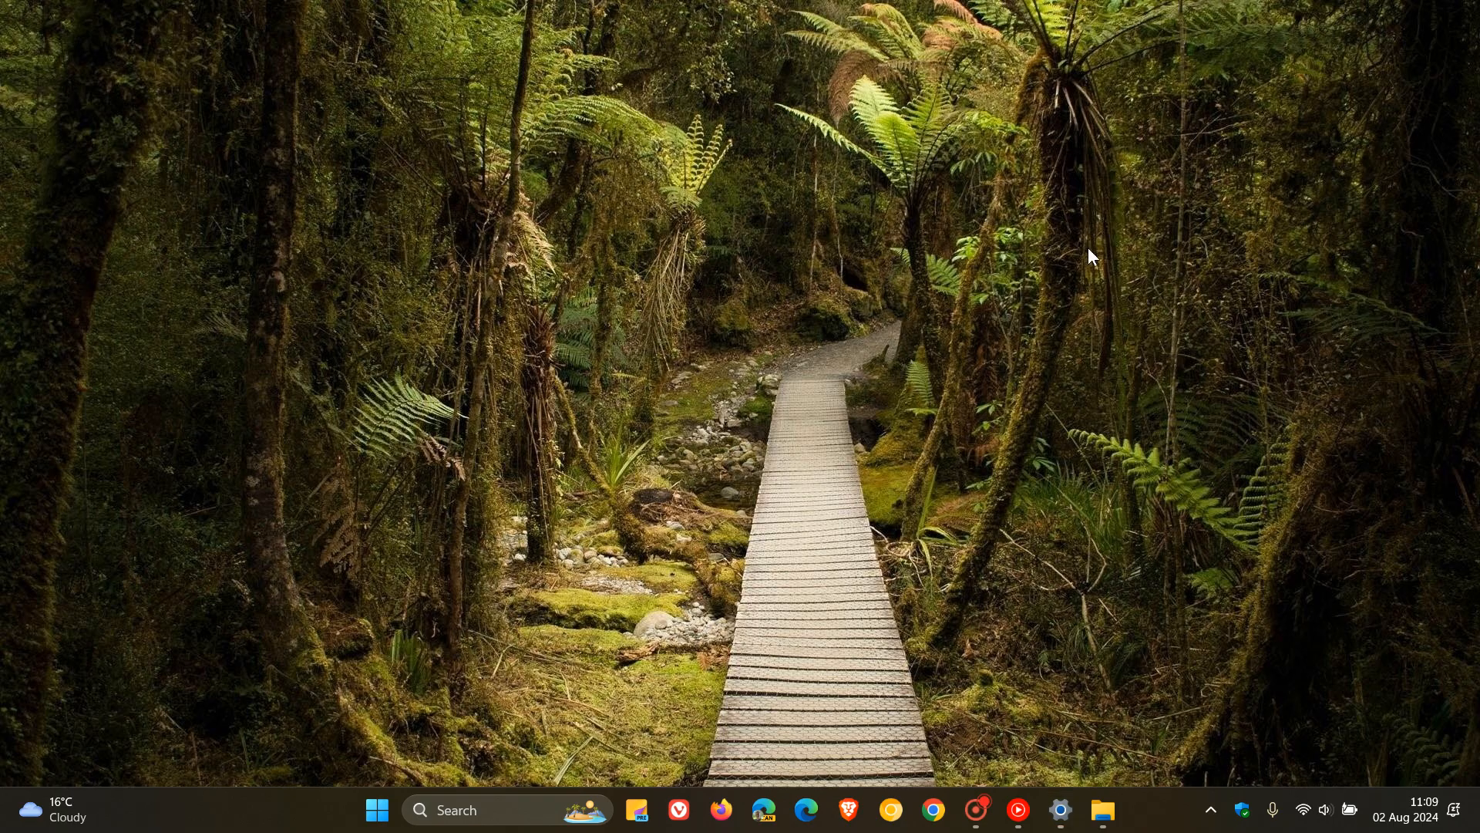
{"action": "mouse_move", "coordinate": [1184, 287]}
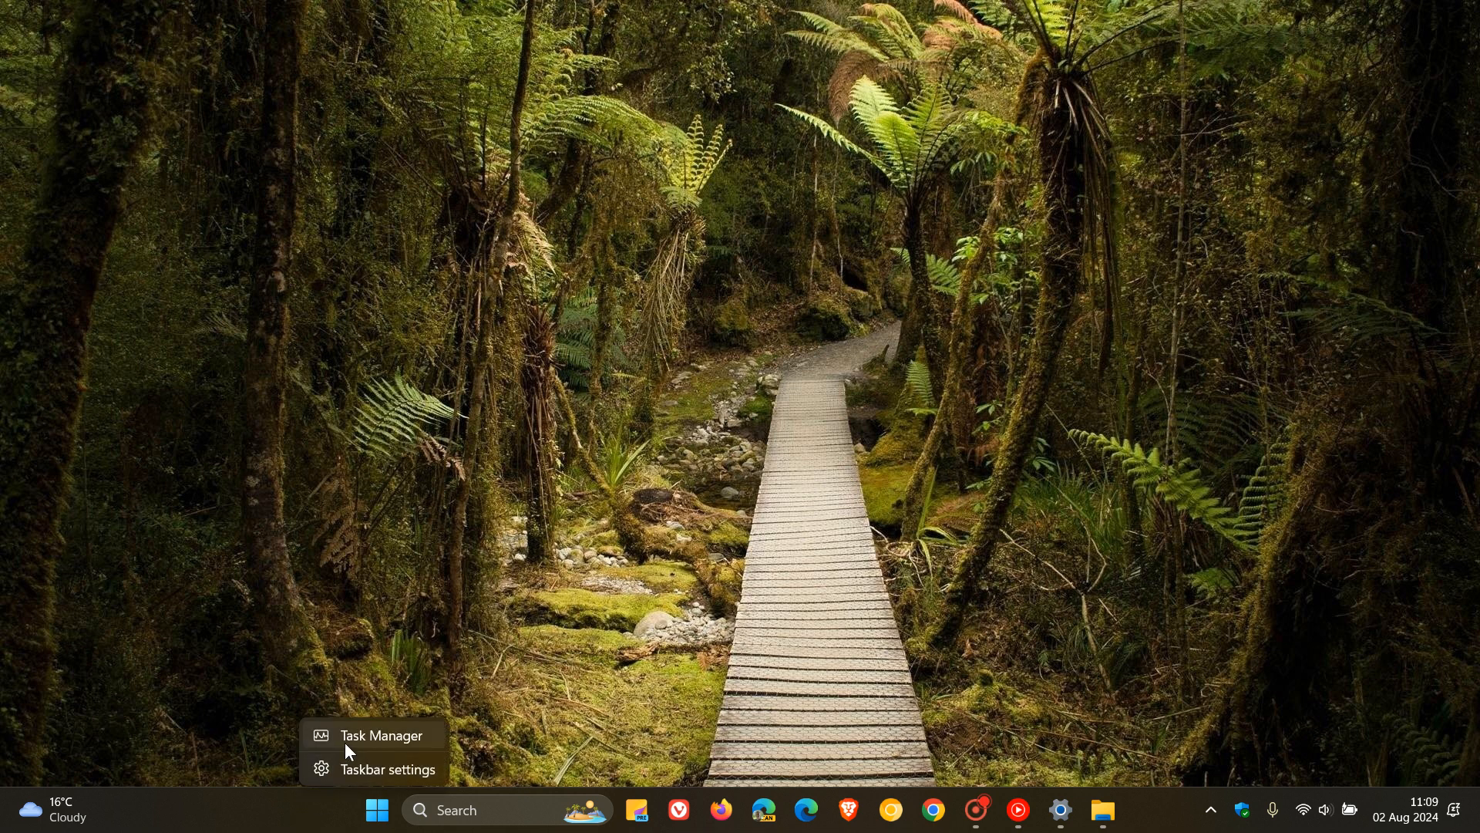
Launch Task Manager from the taskbar context menu.
{"action": "left_click", "coordinate": [374, 735]}
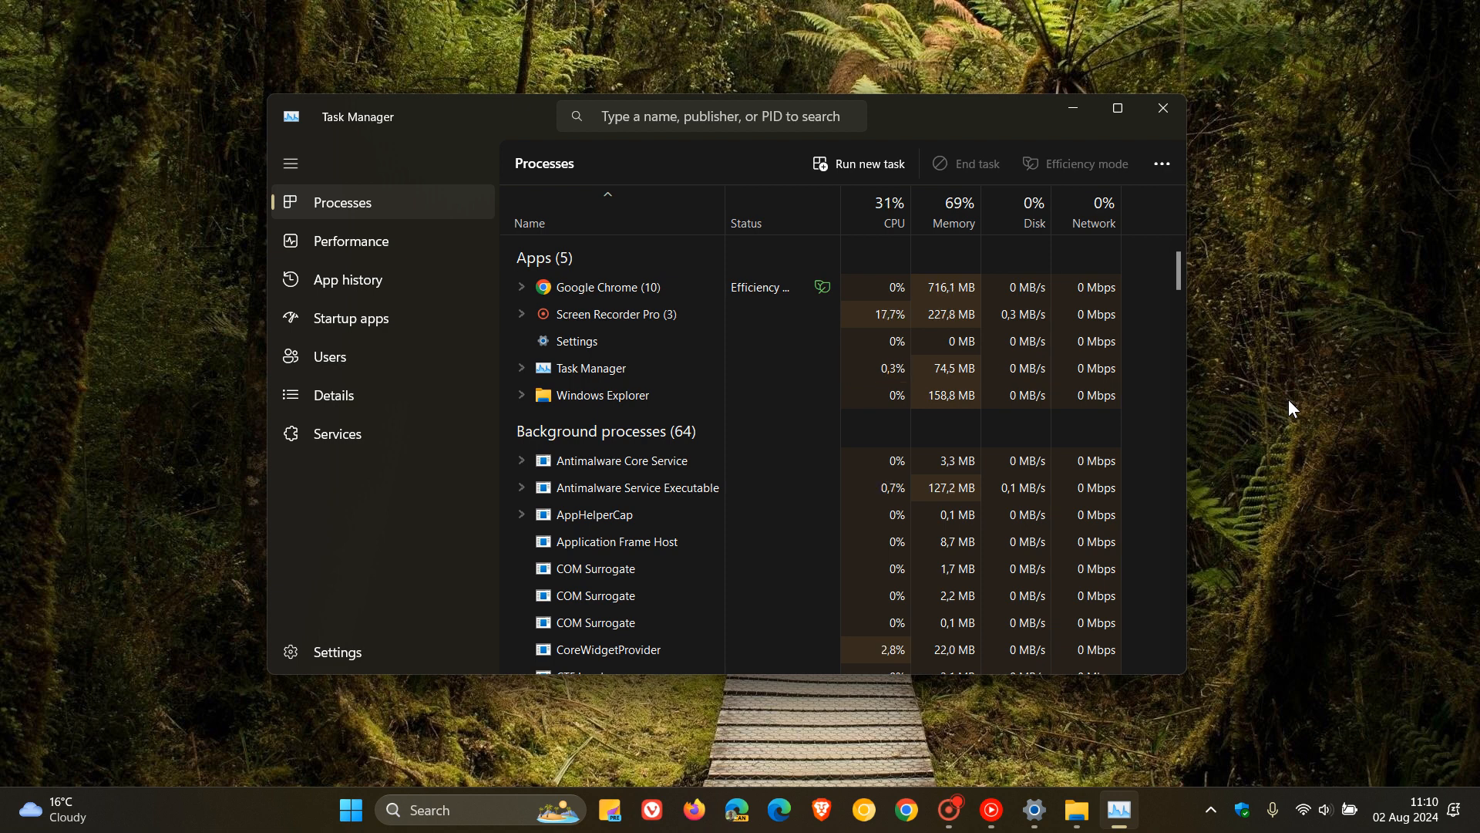
{"action": "mouse_move", "coordinate": [1162, 108]}
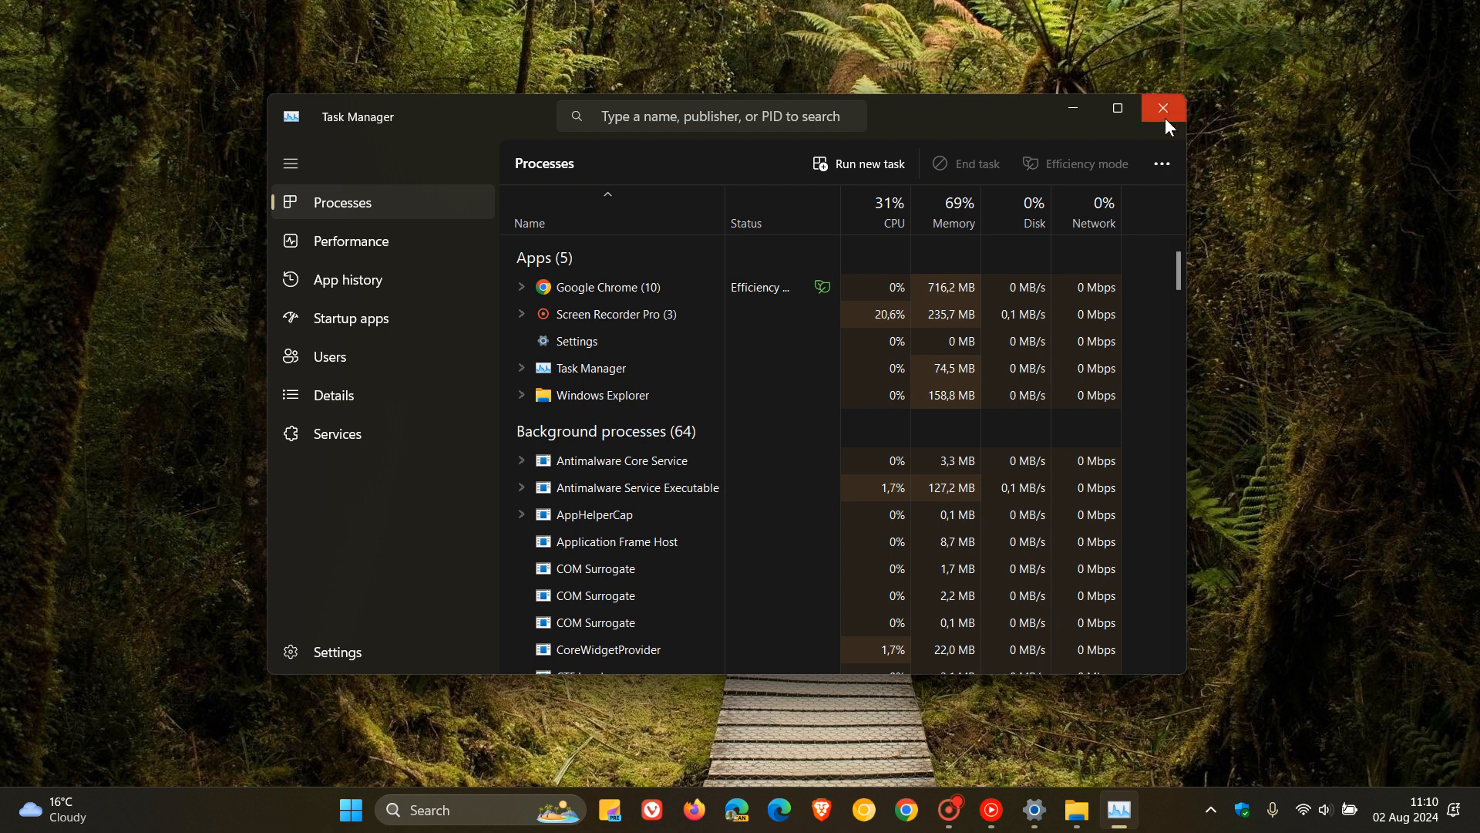
Close the Task Manager window.
{"action": "left_click", "coordinate": [1163, 108]}
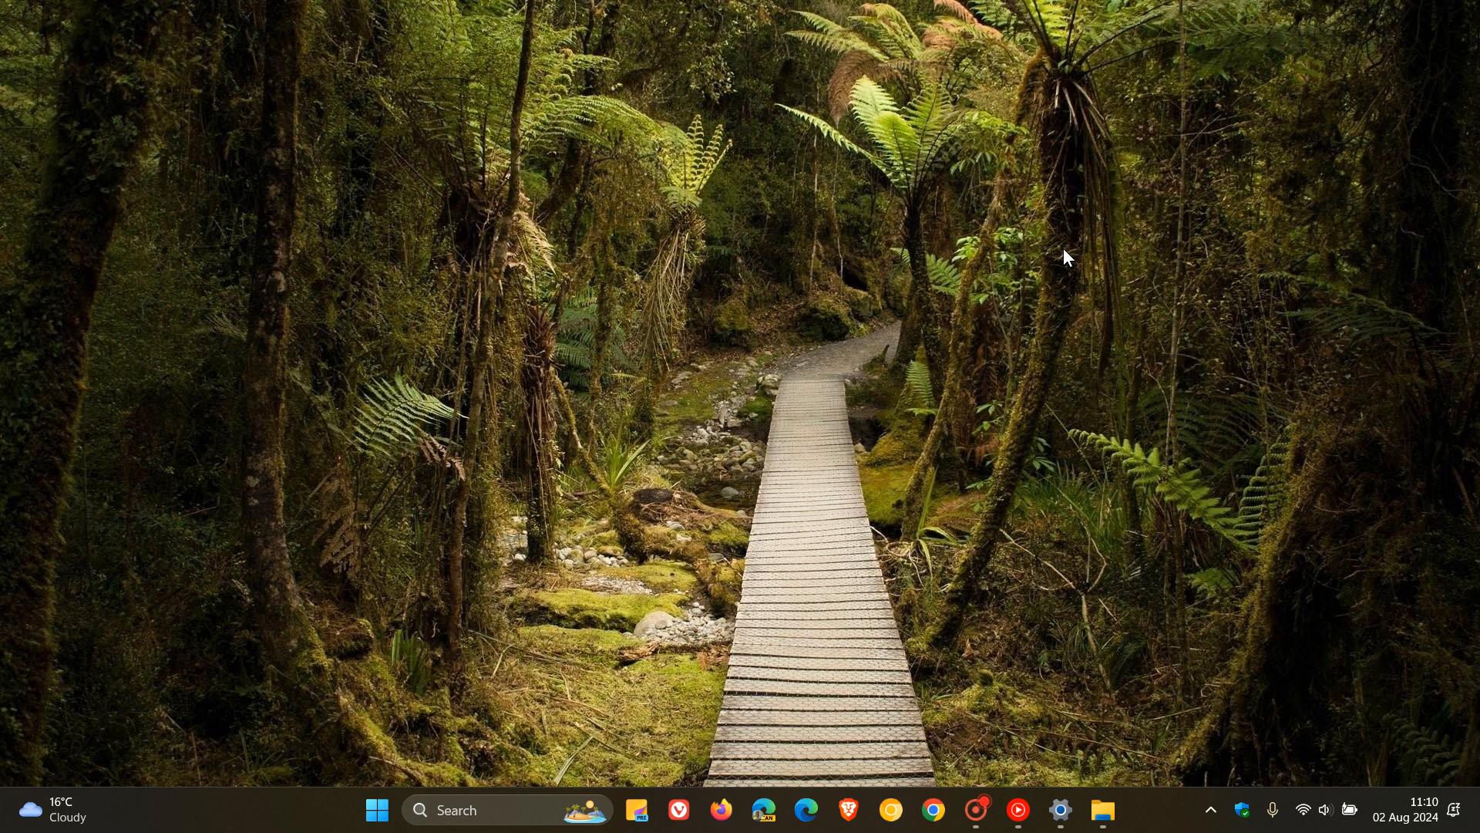
{"action": "mouse_move", "coordinate": [85, 824]}
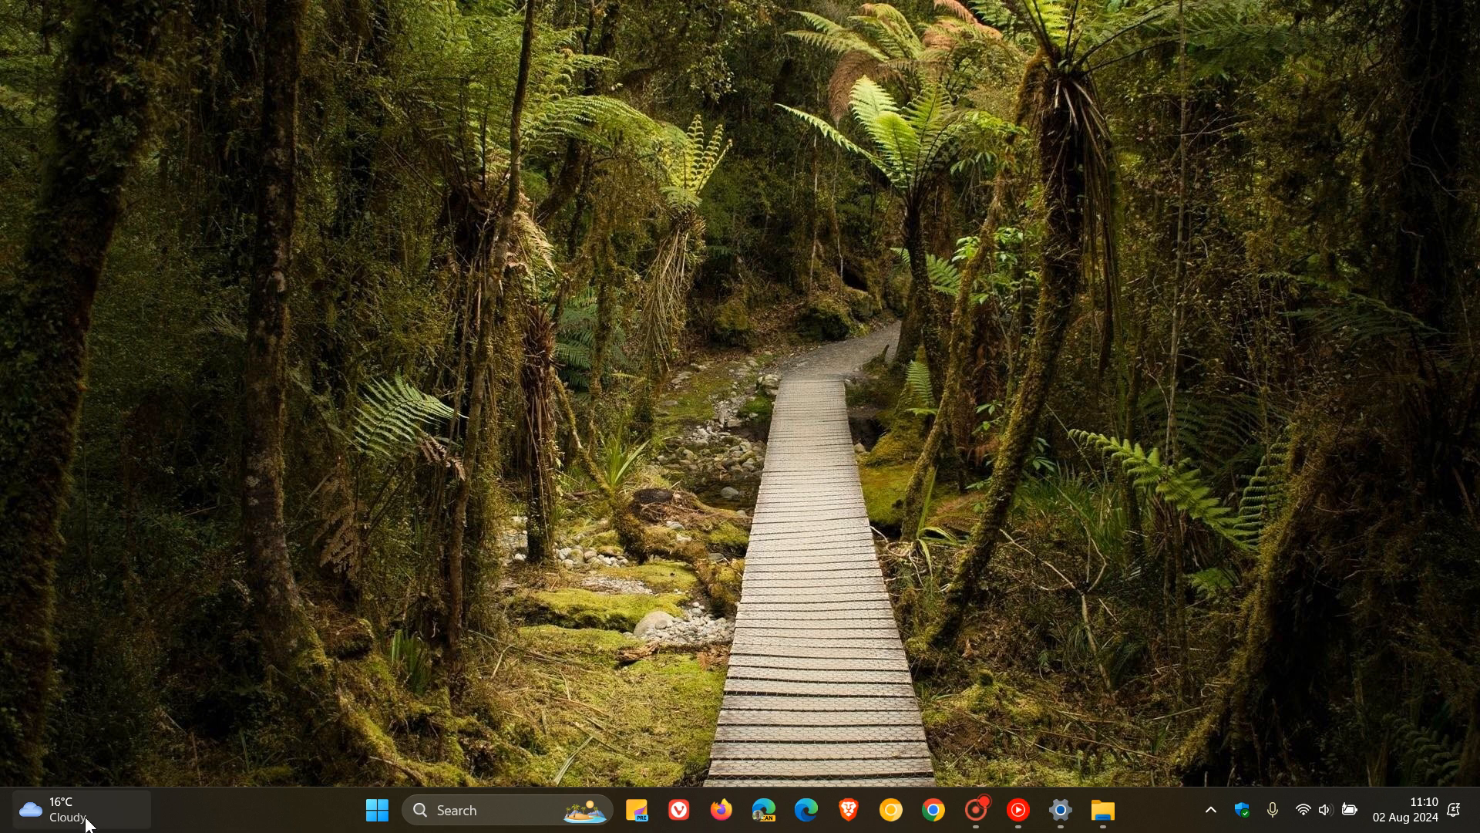
{"action": "mouse_move", "coordinate": [67, 808]}
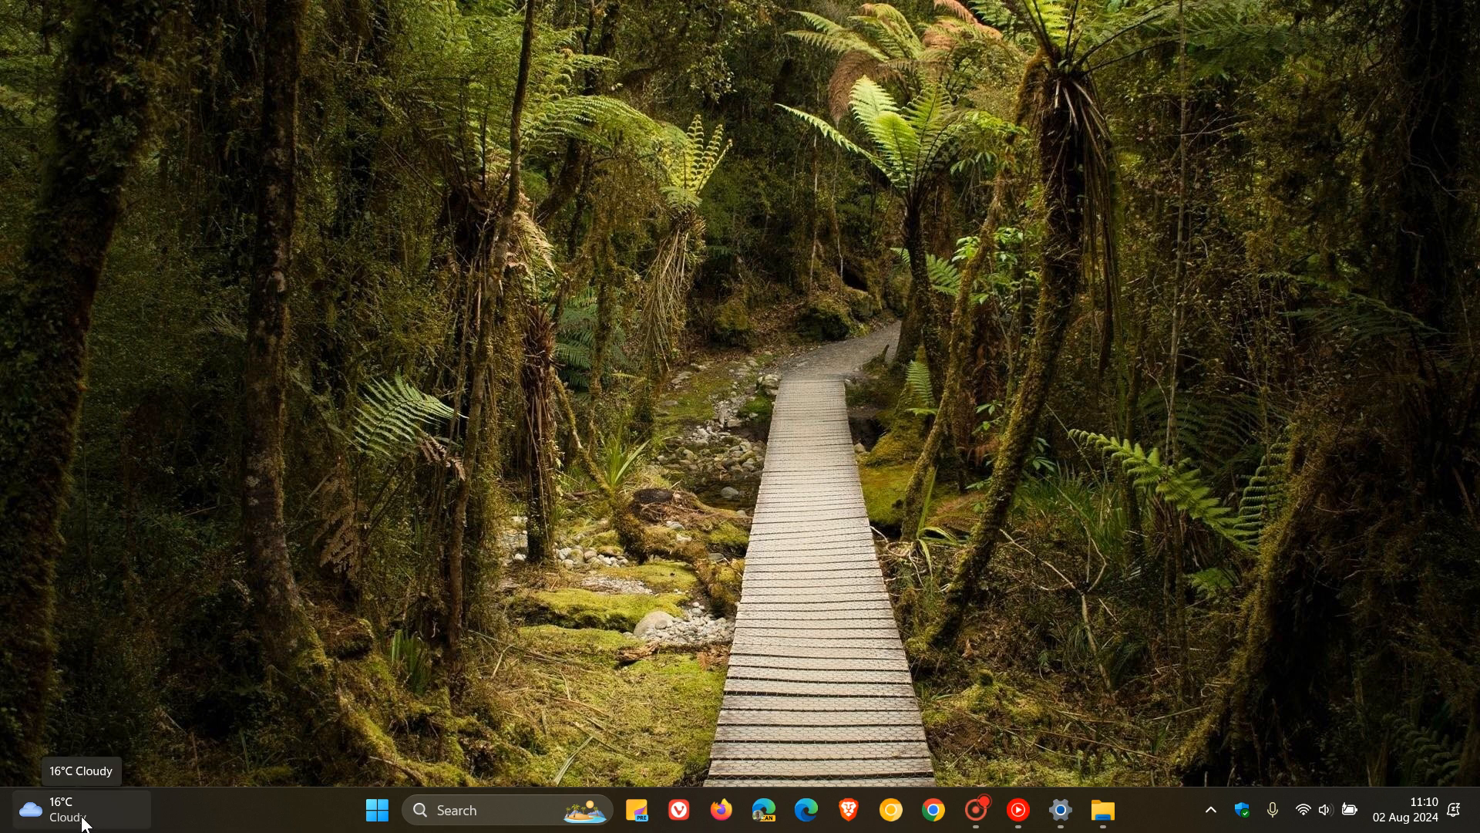
{"action": "mouse_move", "coordinate": [288, 696]}
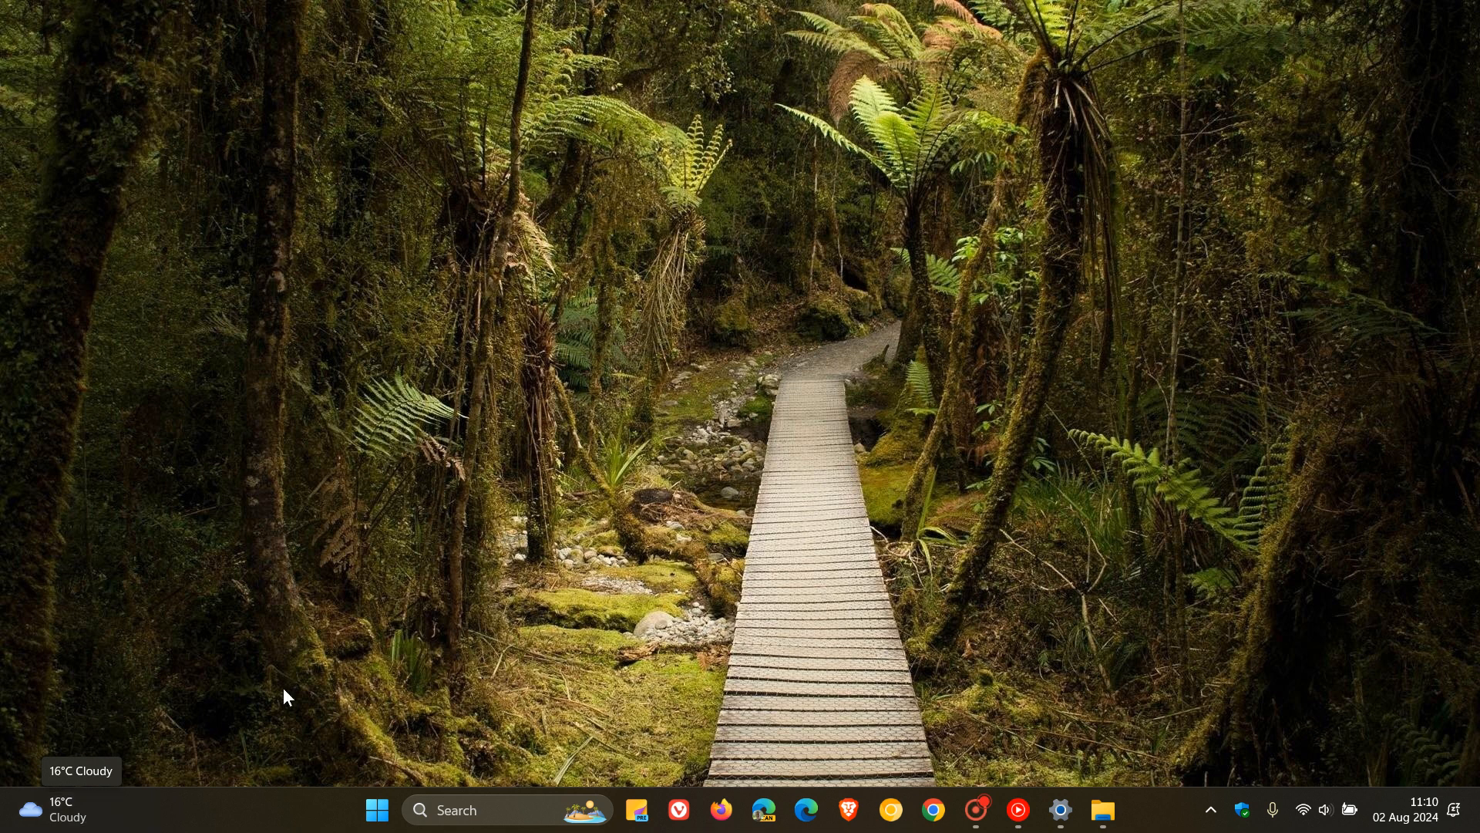
{"action": "mouse_move", "coordinate": [867, 404]}
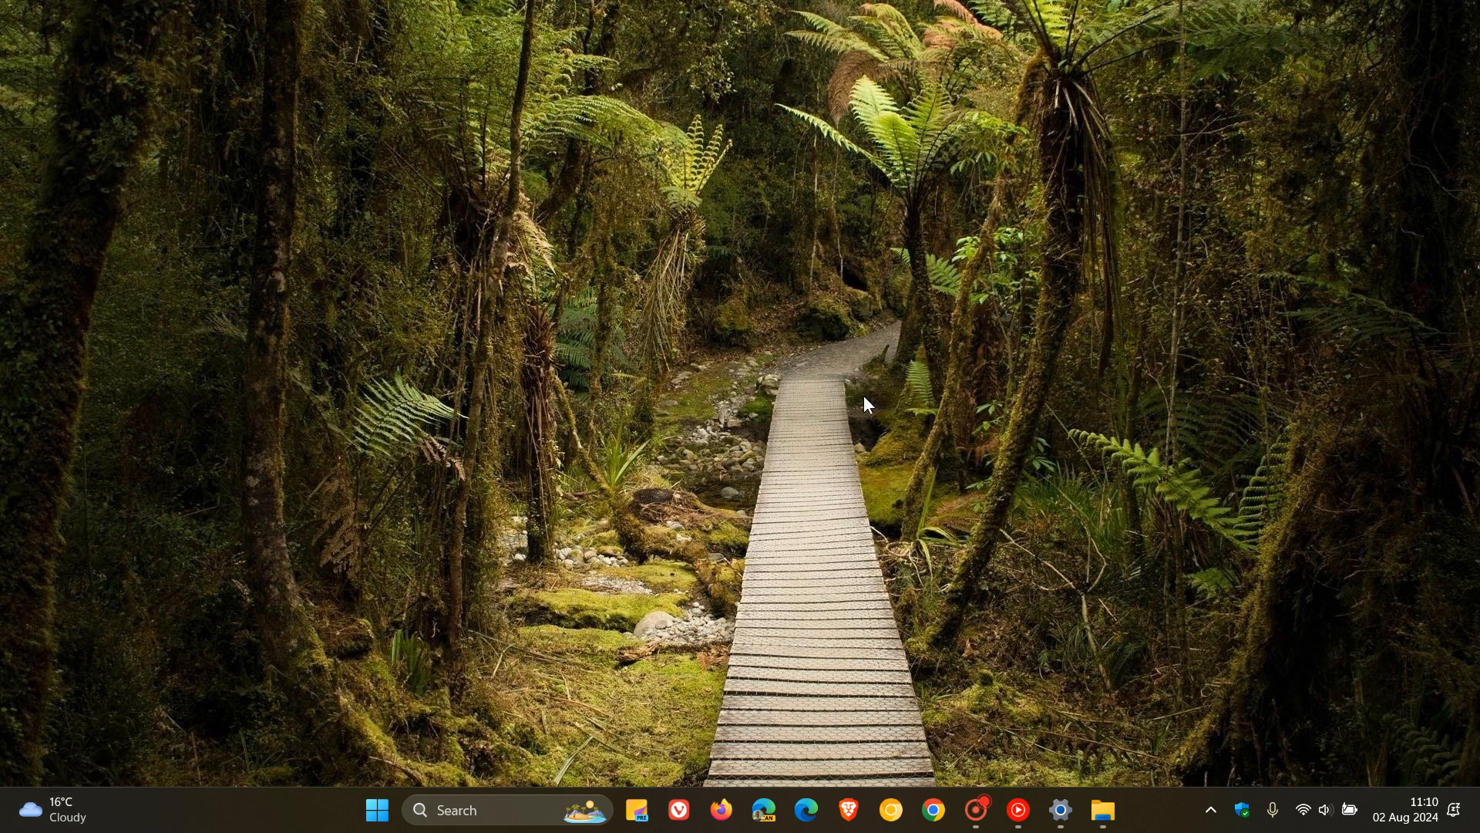